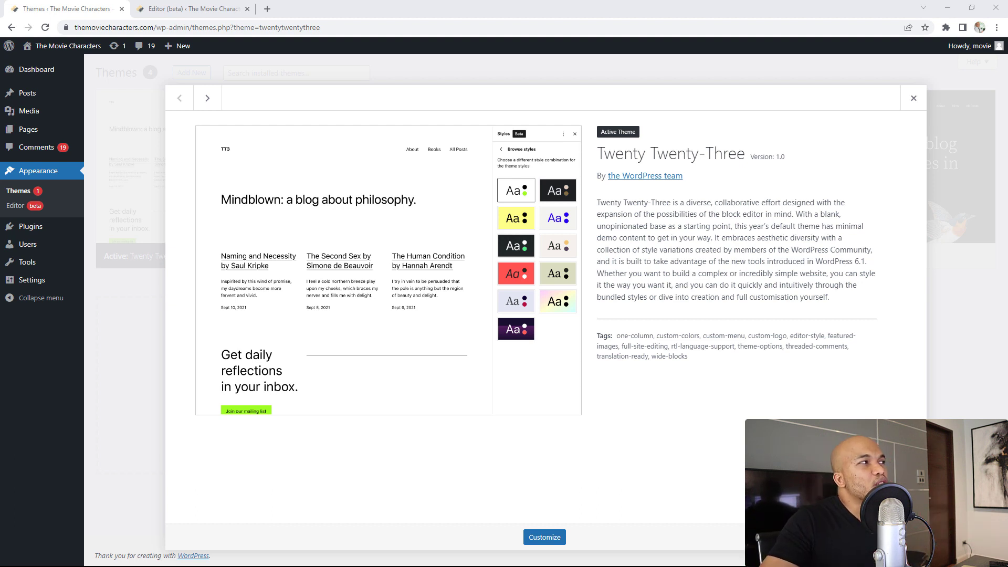
pyautogui.moveTo(997, 27)
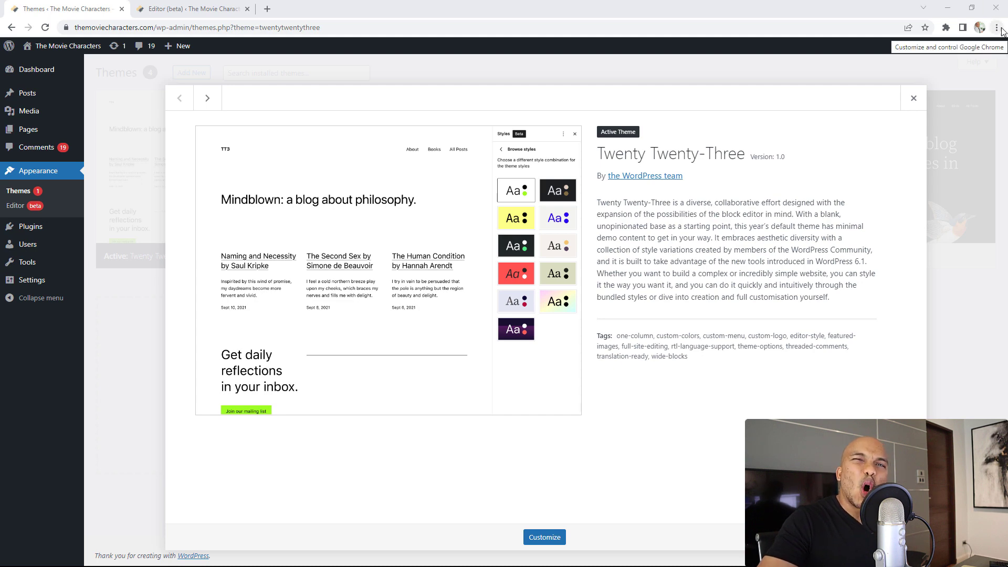
pyautogui.moveTo(292, 9)
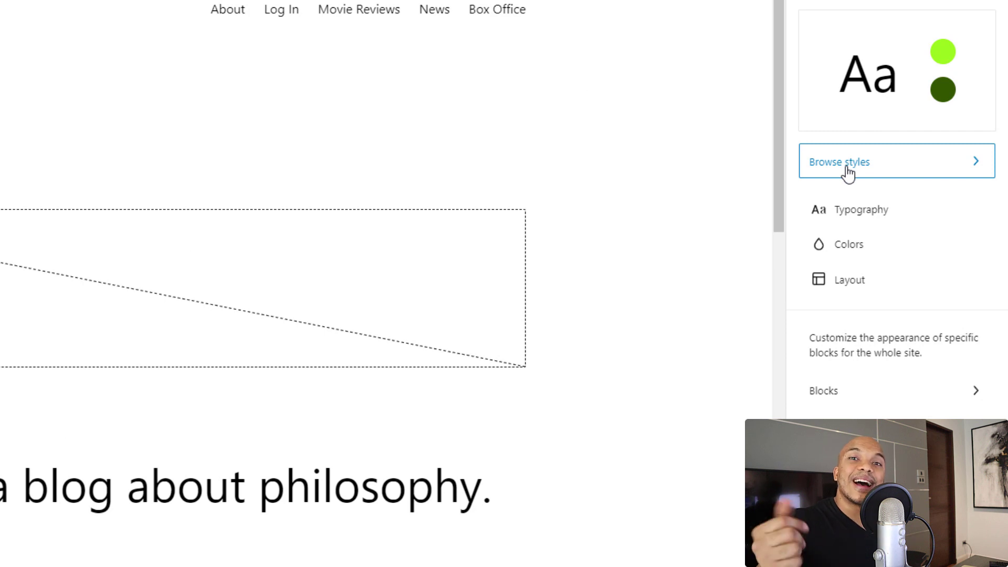
# Browse the theme's style variations, preview the dark purple one, then apply Marigold
pyautogui.click(844, 161)
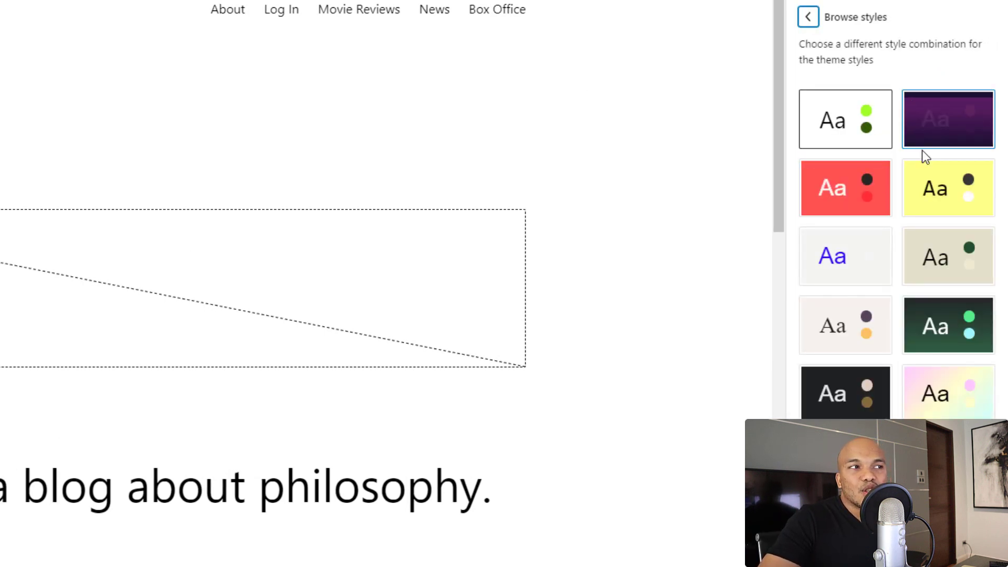
pyautogui.moveTo(845, 188)
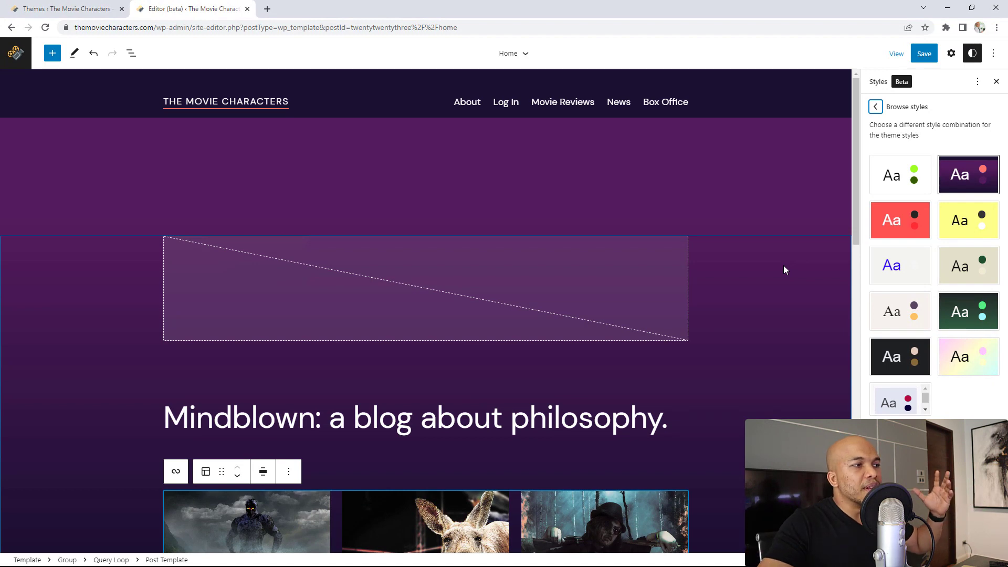
pyautogui.scroll(-3)
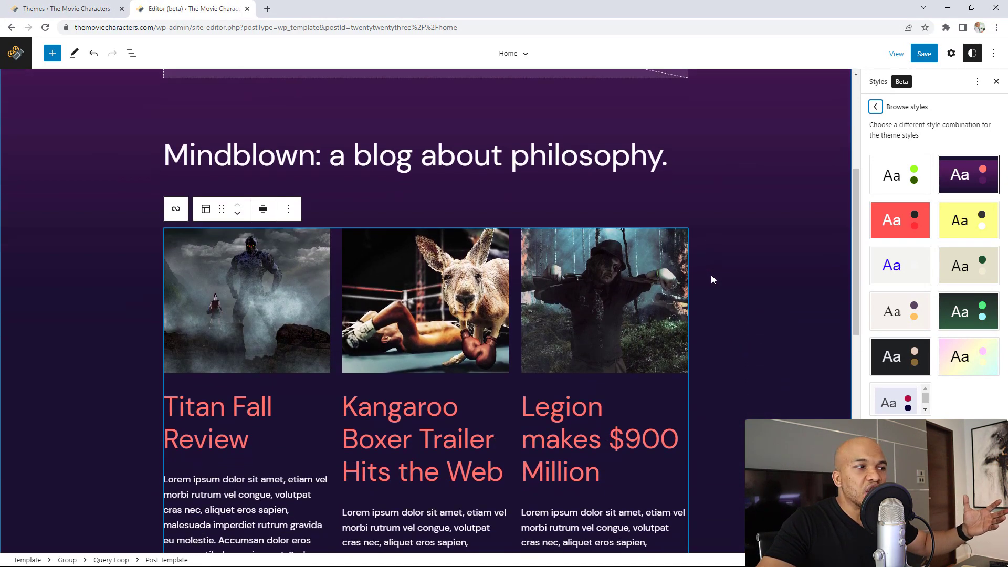
pyautogui.scroll(-3)
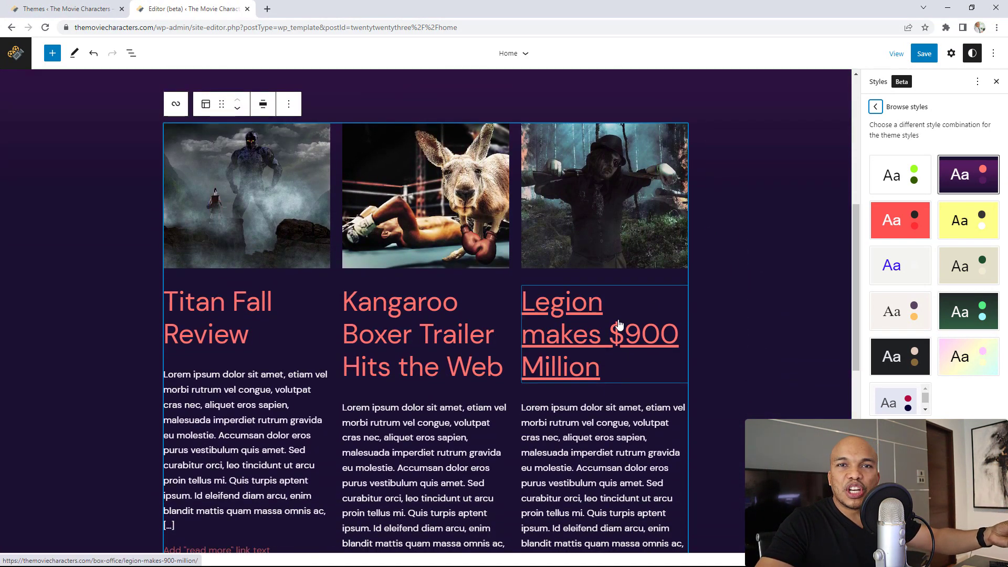
pyautogui.click(900, 266)
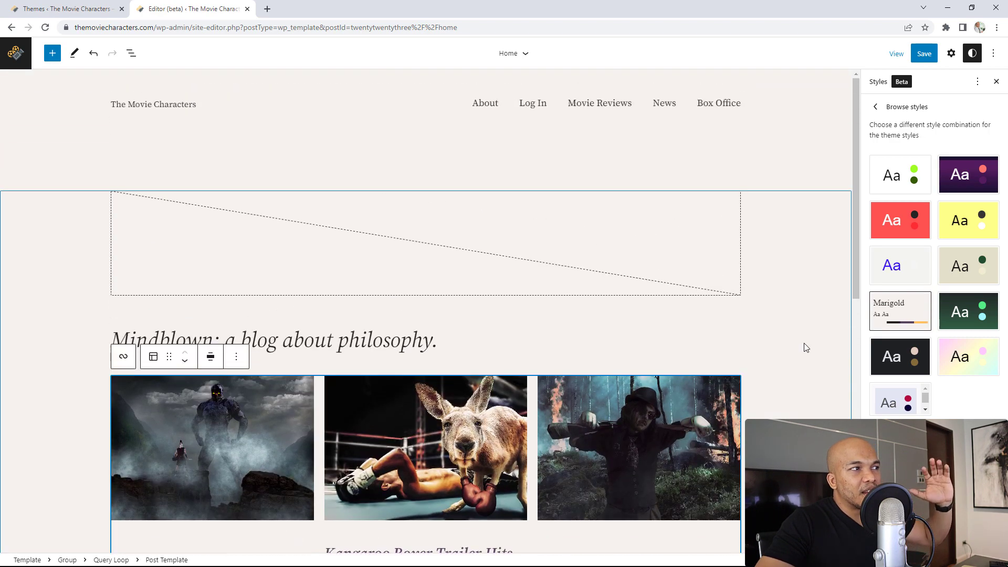
# Scroll the home template's post grid to review Marigold's serif italic titles and dates
pyautogui.scroll(-3)
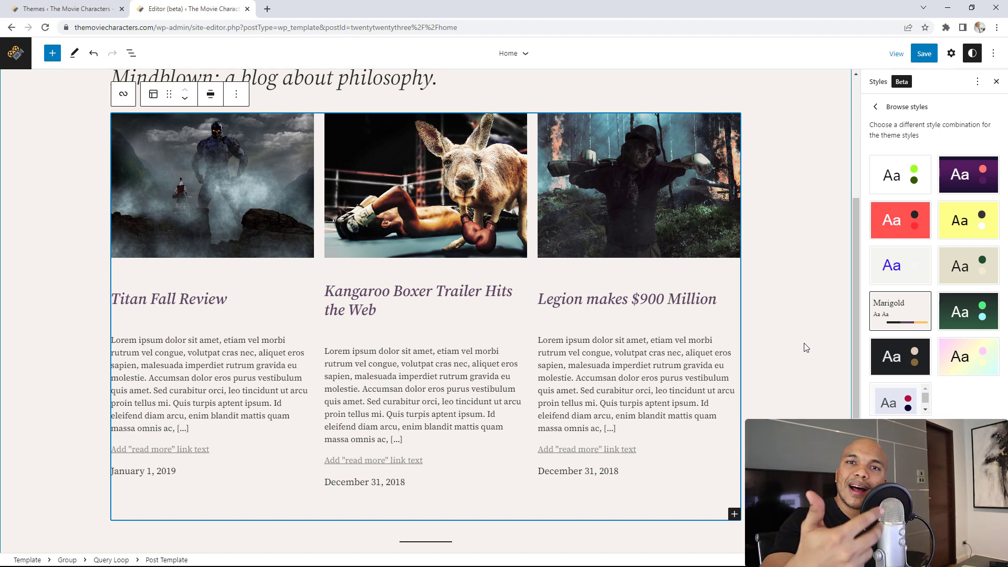
pyautogui.moveTo(822, 76)
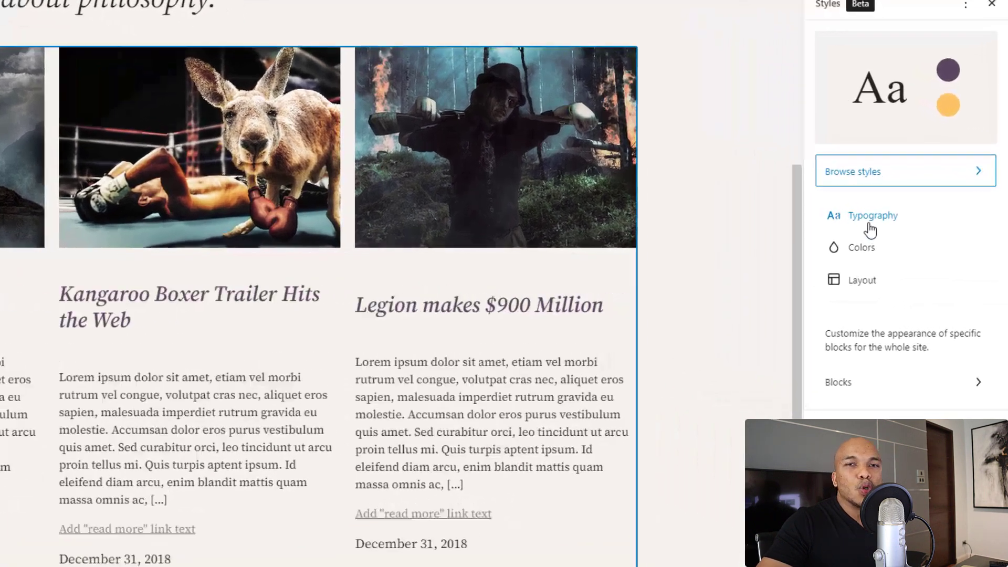
pyautogui.click(873, 215)
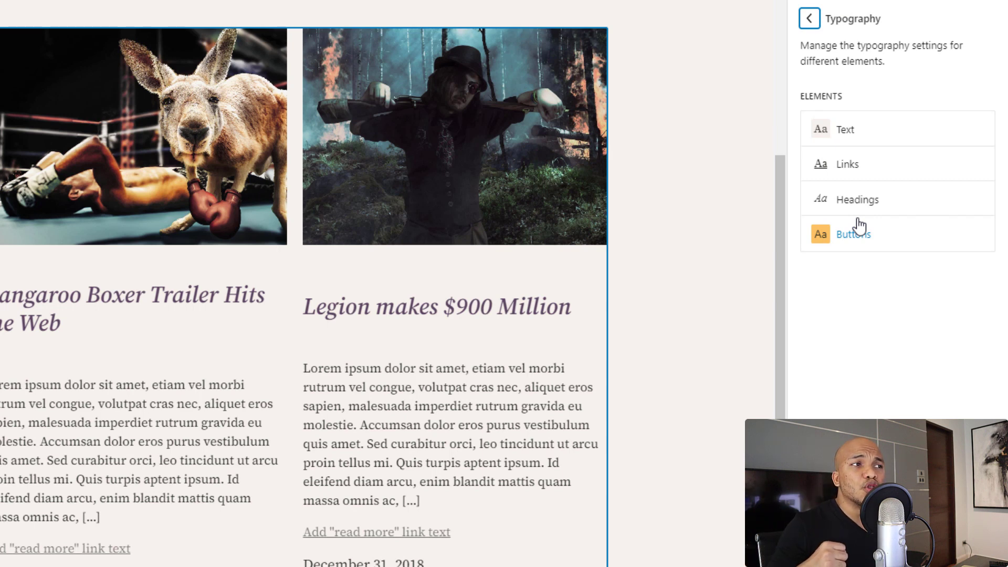
pyautogui.click(849, 129)
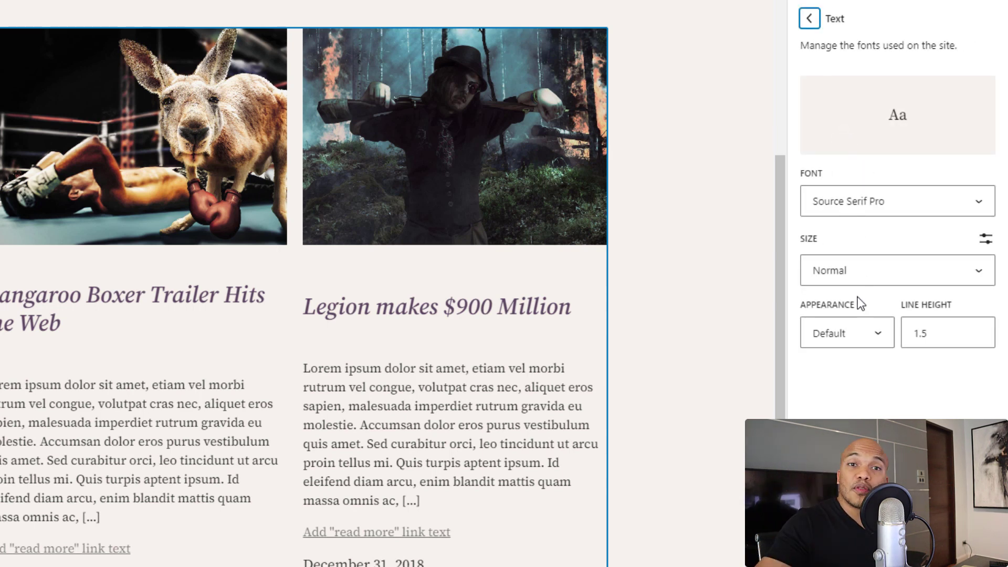
pyautogui.moveTo(760, 34)
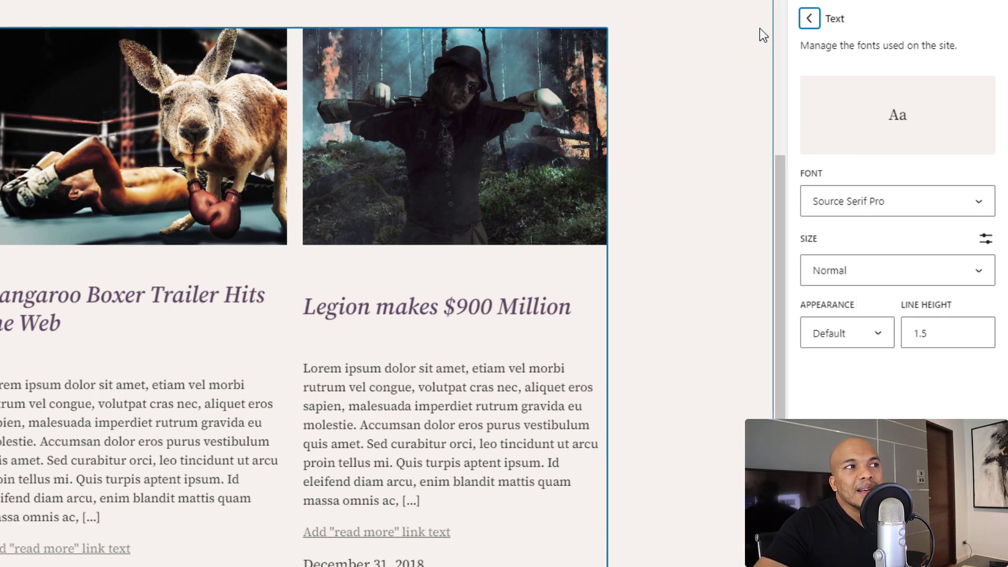
pyautogui.click(810, 16)
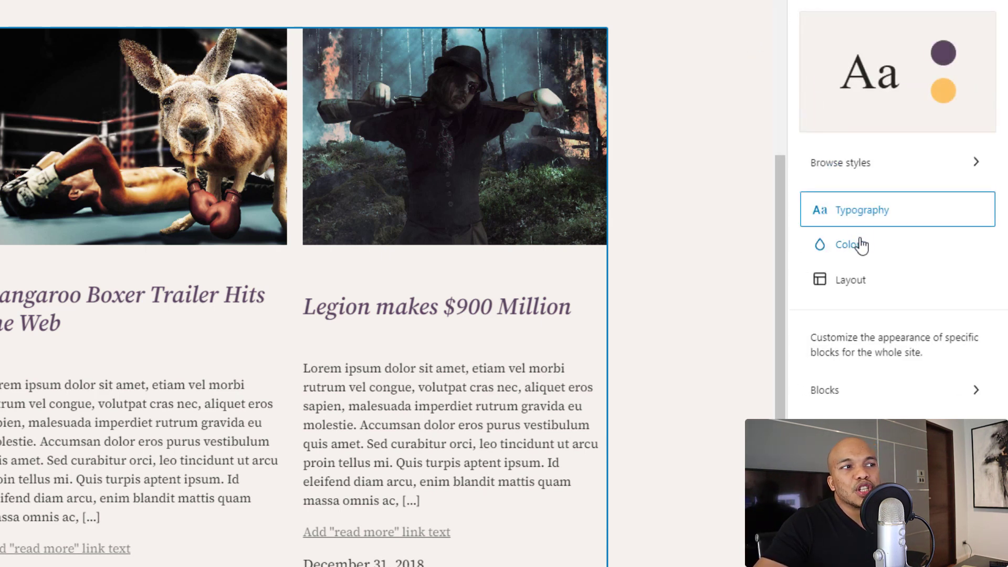
pyautogui.click(845, 245)
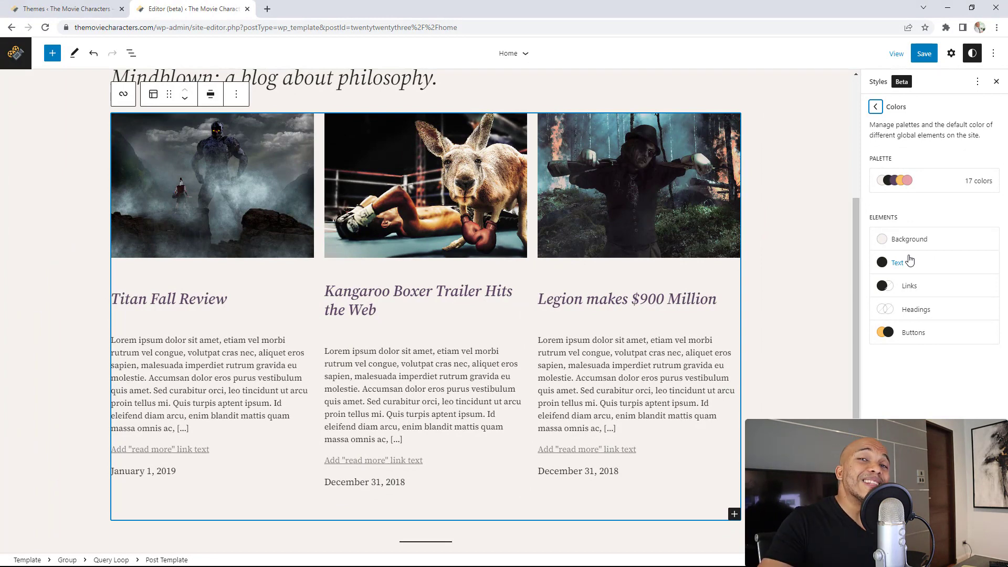
pyautogui.click(876, 107)
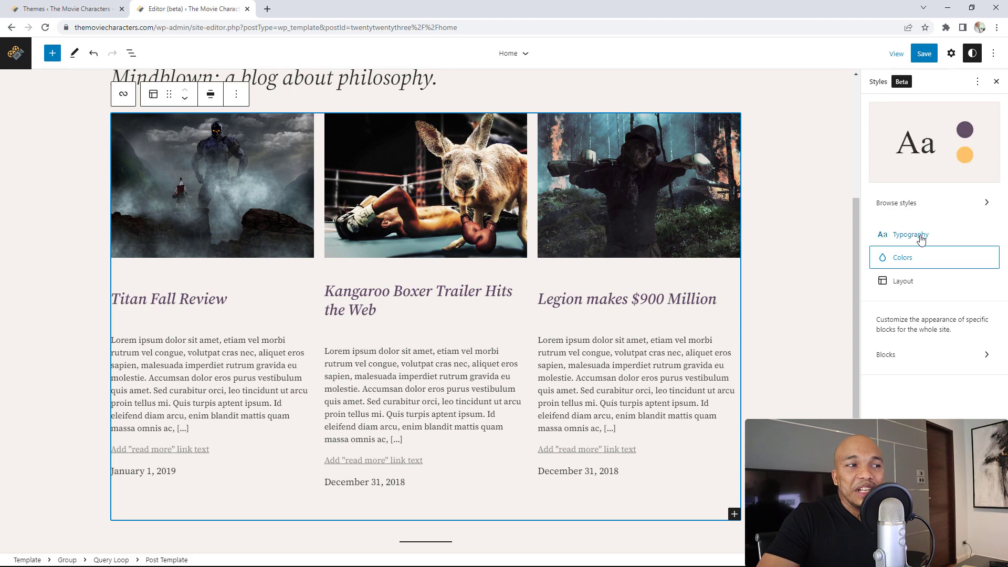
# Open the Typography > Text settings, where Source Serif Pro is the current font
pyautogui.click(910, 234)
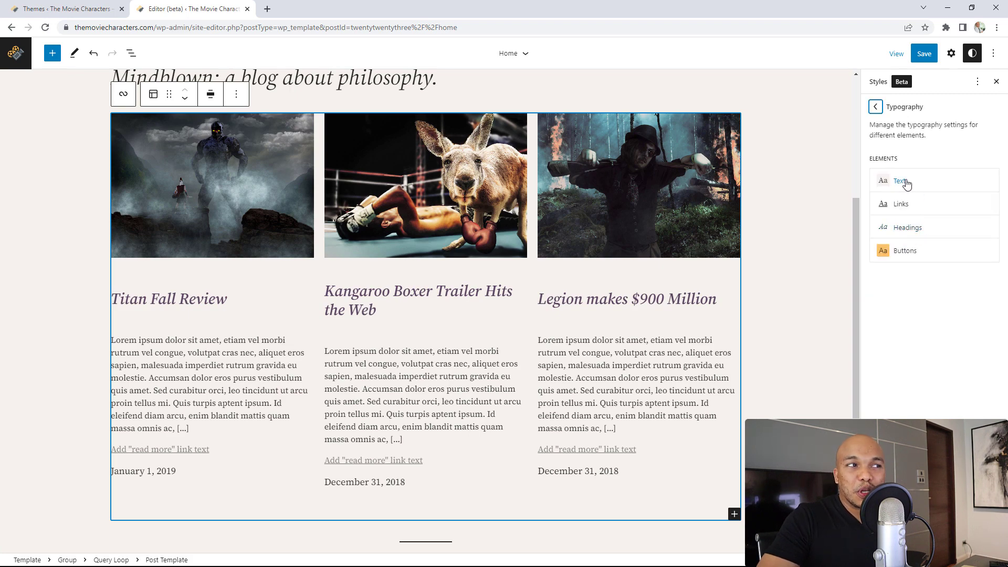
pyautogui.click(901, 180)
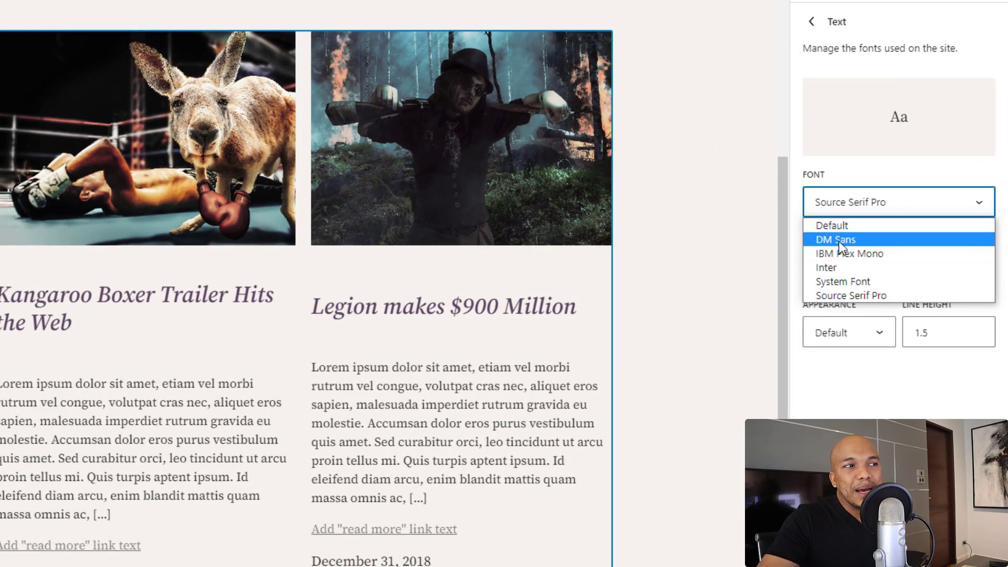
pyautogui.moveTo(872, 268)
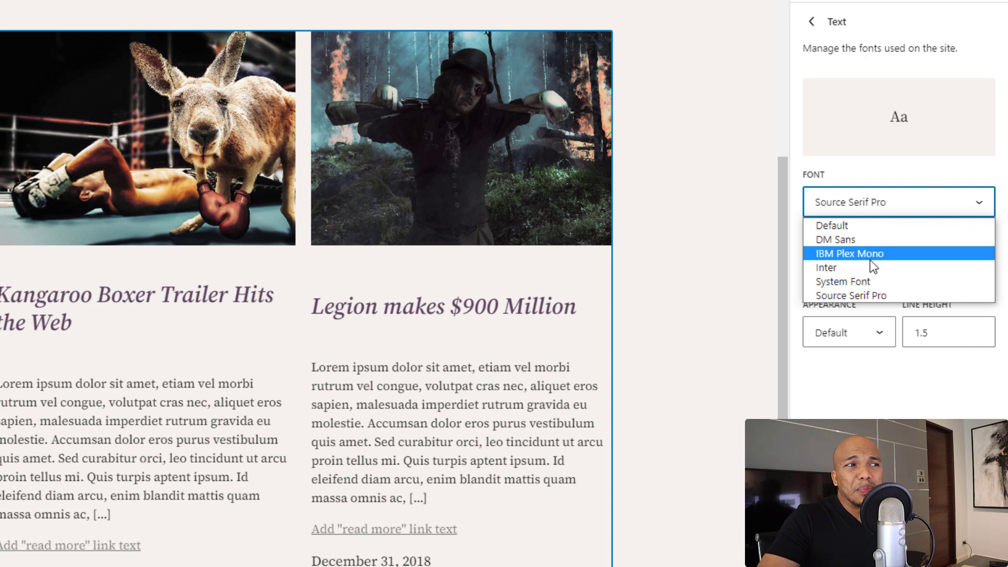
pyautogui.moveTo(854, 272)
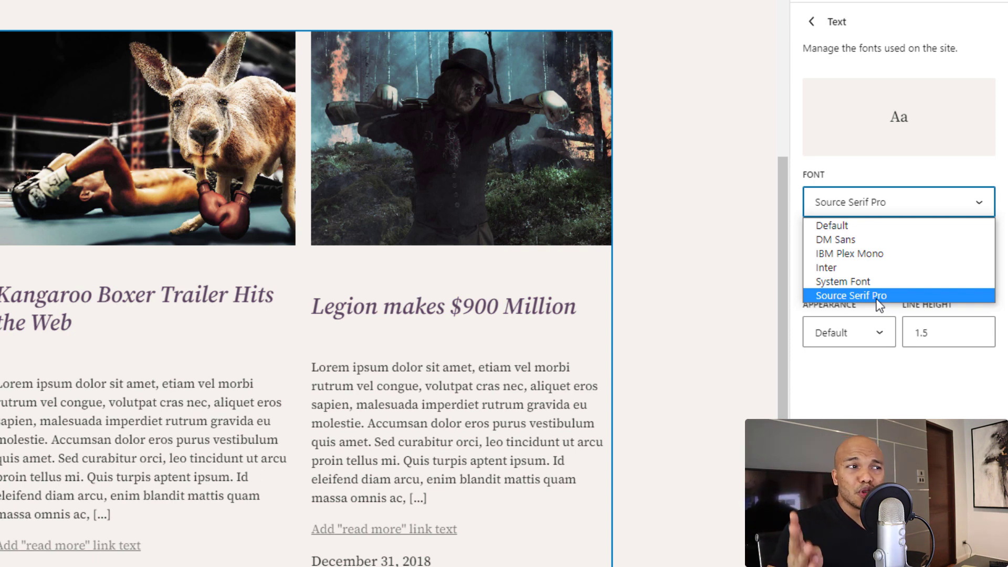
pyautogui.moveTo(855, 281)
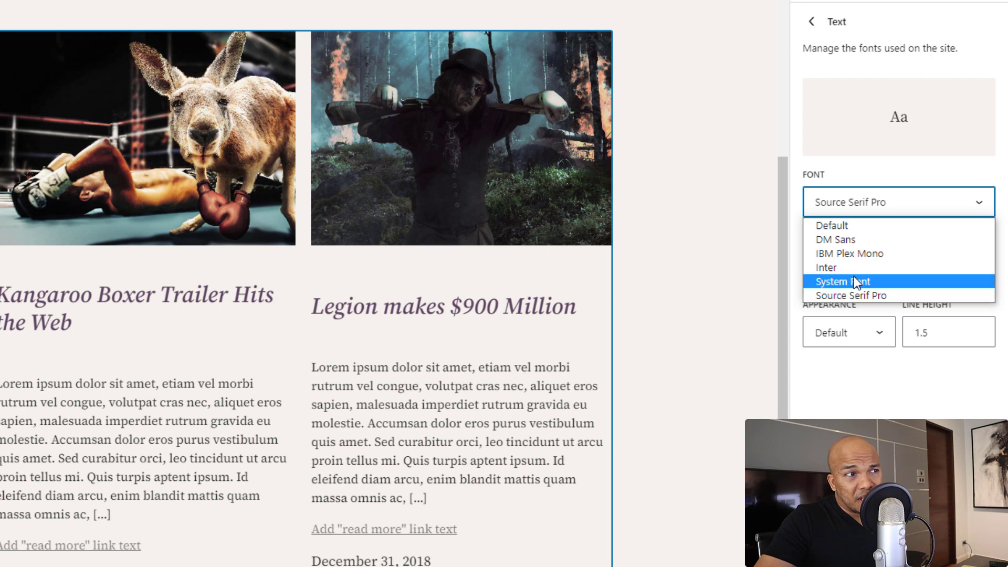
# Choose Inter in the Text font dropdown for the site's body text
pyautogui.click(826, 268)
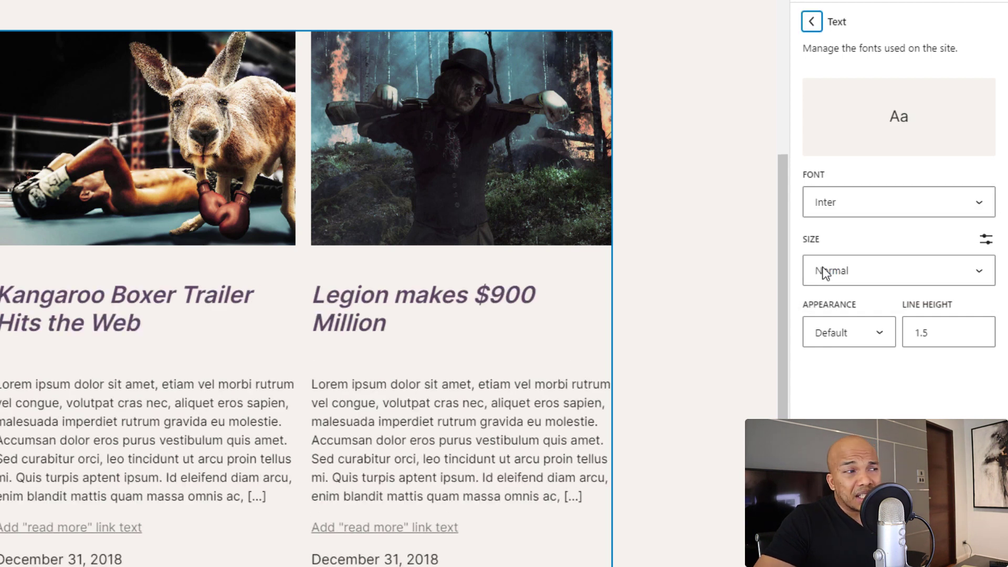
pyautogui.click(898, 202)
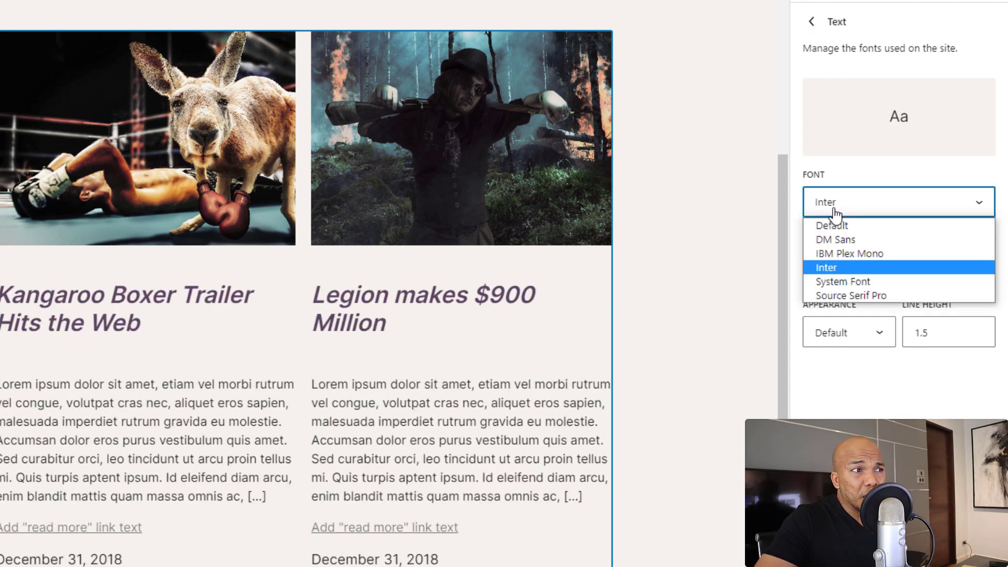
pyautogui.click(849, 253)
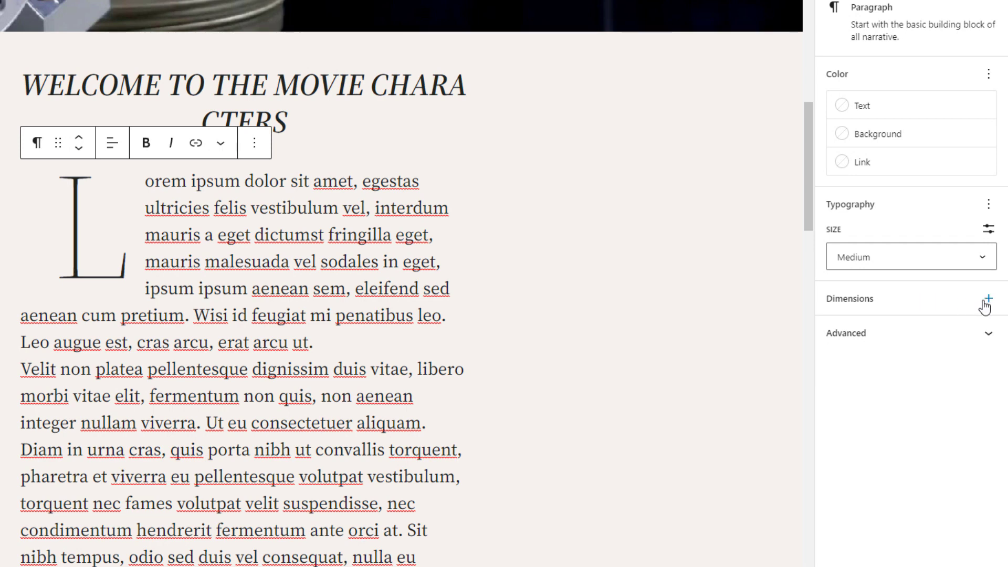
# Add padding to the drop-cap paragraph, 30 on all sides
pyautogui.click(988, 300)
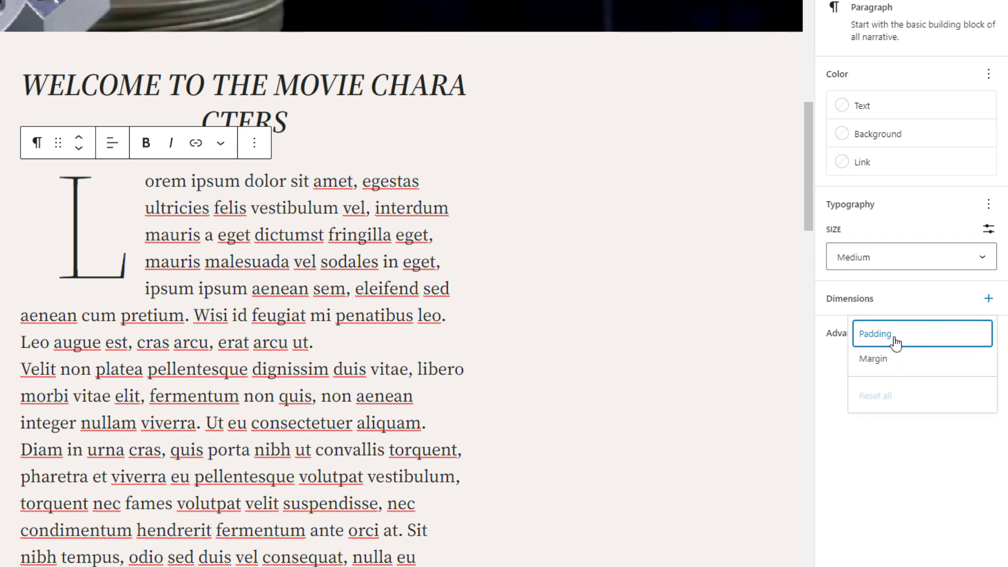
pyautogui.click(875, 334)
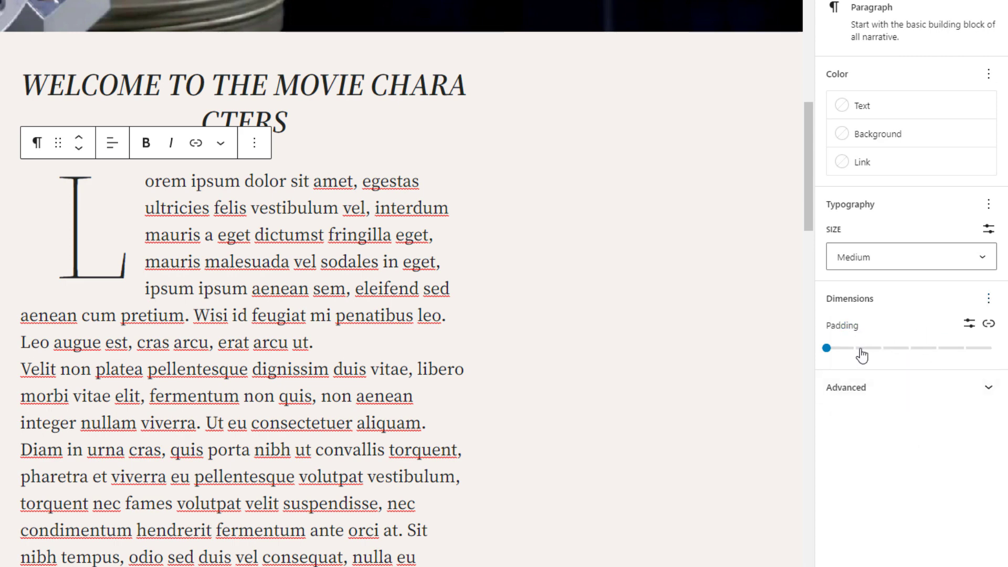
pyautogui.moveTo(827, 347); pyautogui.dragTo(854, 347)
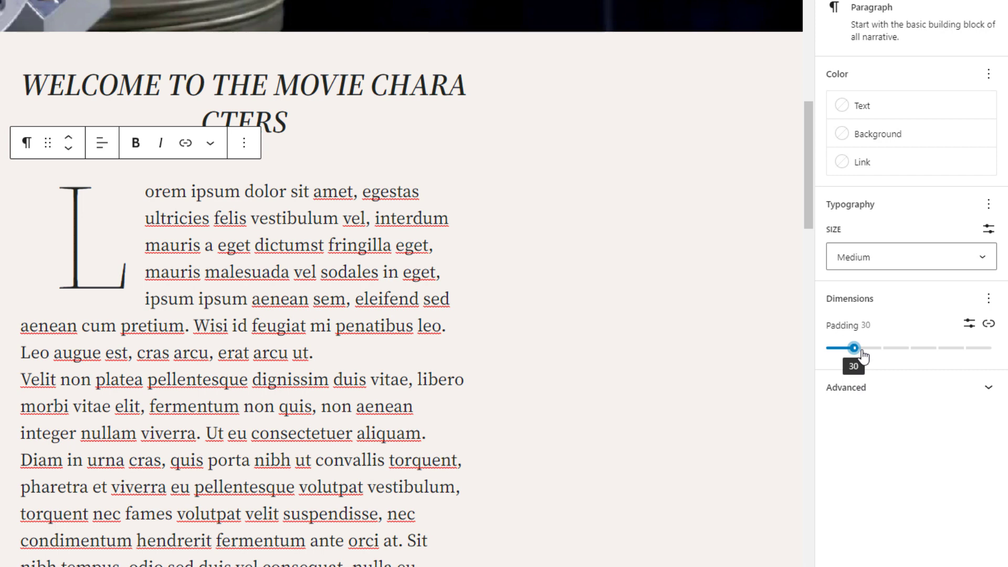
# Unlink the padding sides and set right 30, bottom 0, left 70, top custom
pyautogui.click(986, 323)
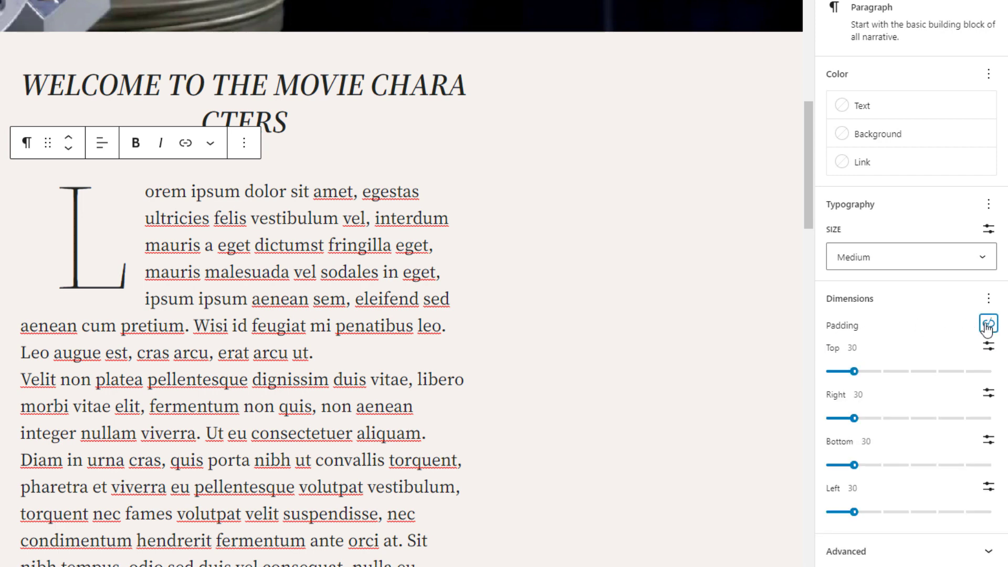
pyautogui.click(987, 323)
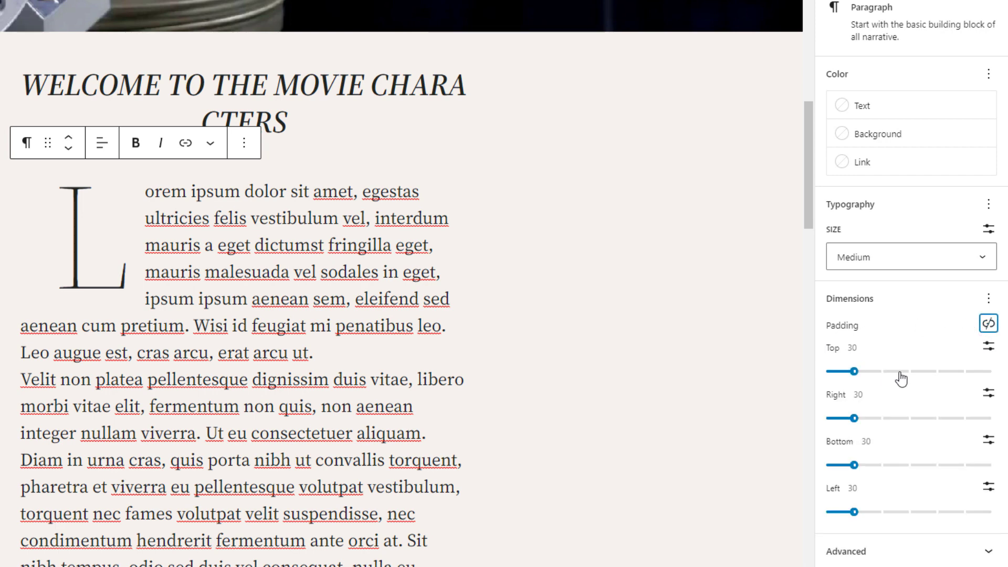
pyautogui.moveTo(856, 371); pyautogui.dragTo(907, 371)
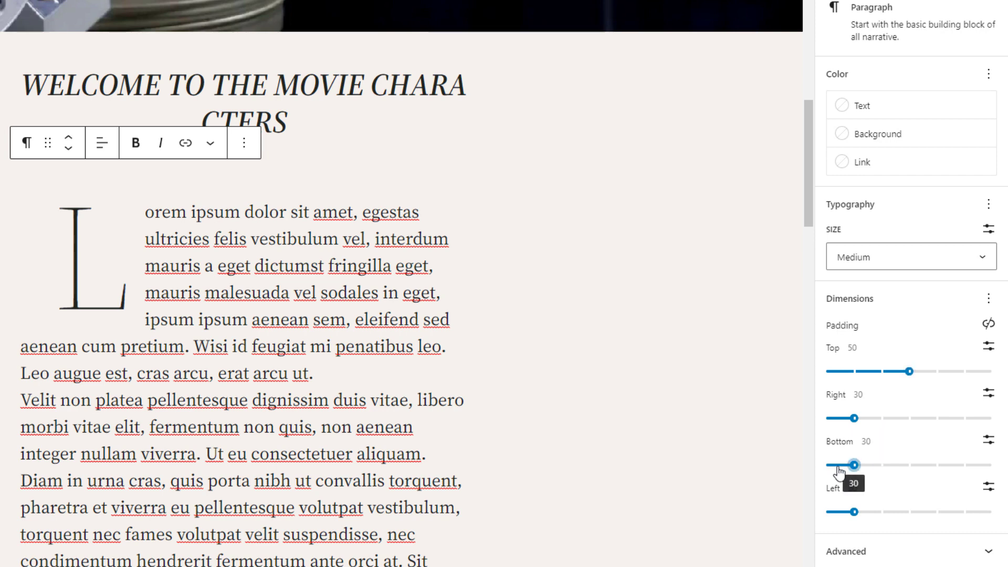
pyautogui.moveTo(853, 464); pyautogui.dragTo(825, 464)
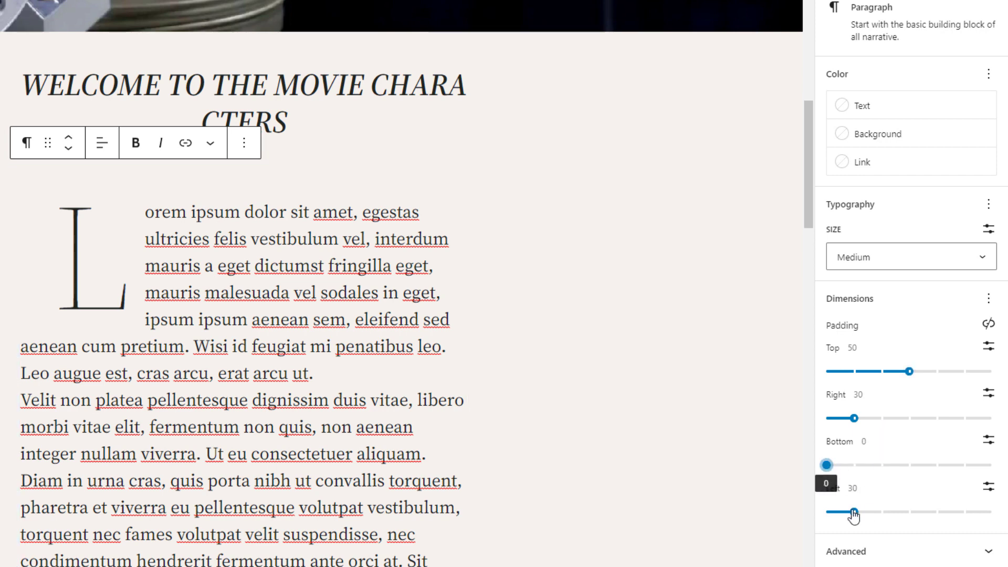
pyautogui.moveTo(853, 510); pyautogui.dragTo(959, 510)
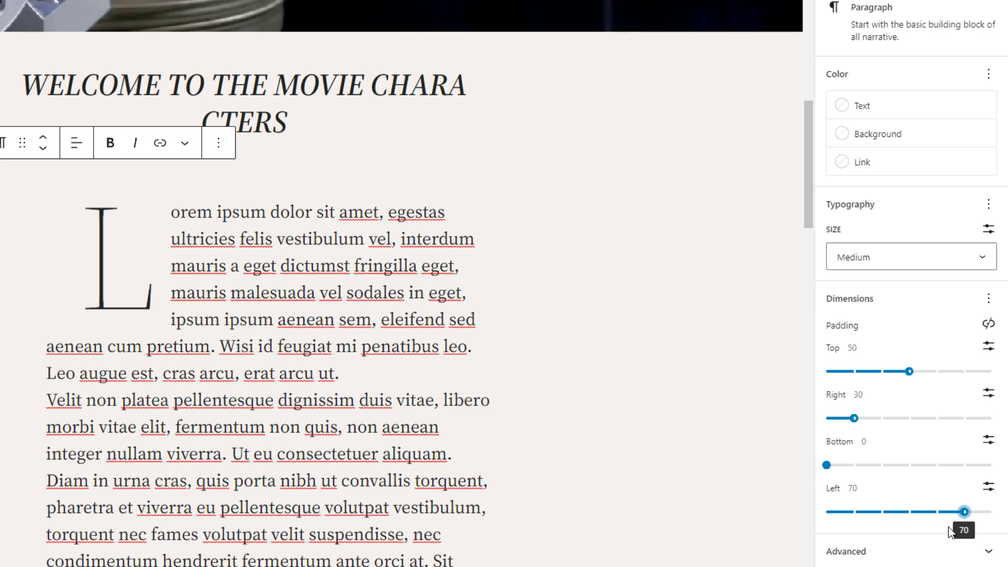
pyautogui.moveTo(975, 366)
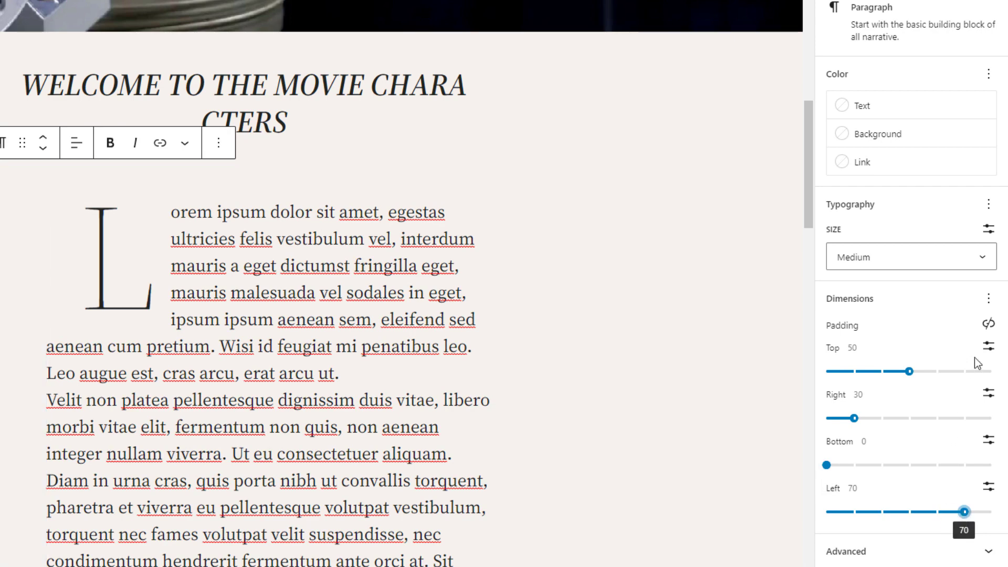
pyautogui.click(986, 345)
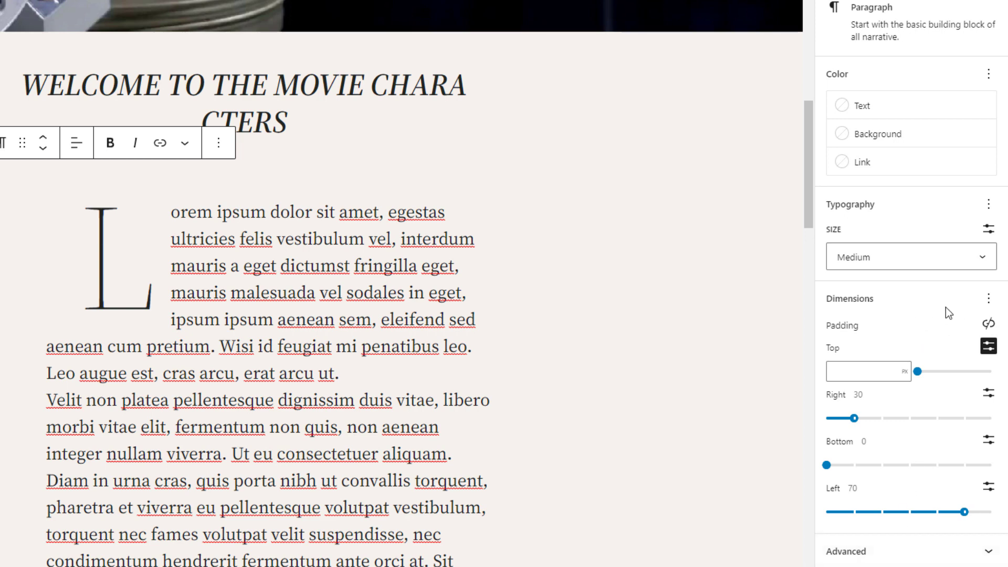
pyautogui.click(988, 298)
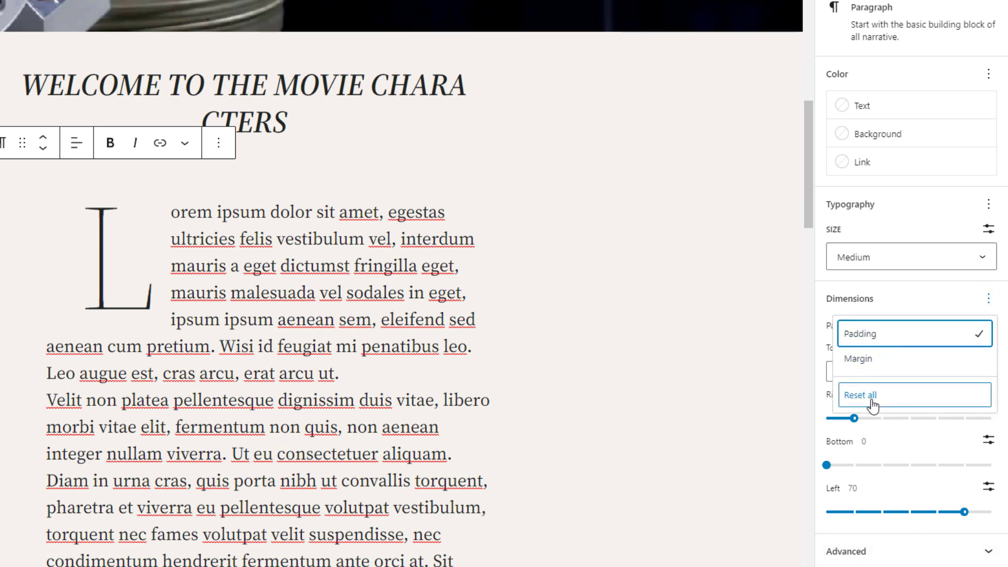
# Reset the paragraph padding to one custom value and enable margin settings
pyautogui.click(860, 395)
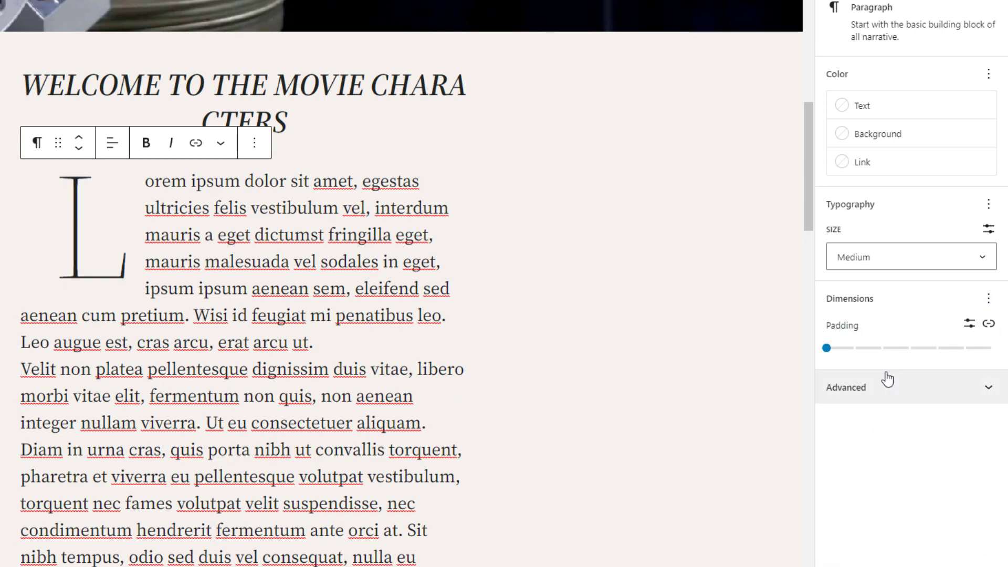
pyautogui.moveTo(967, 324)
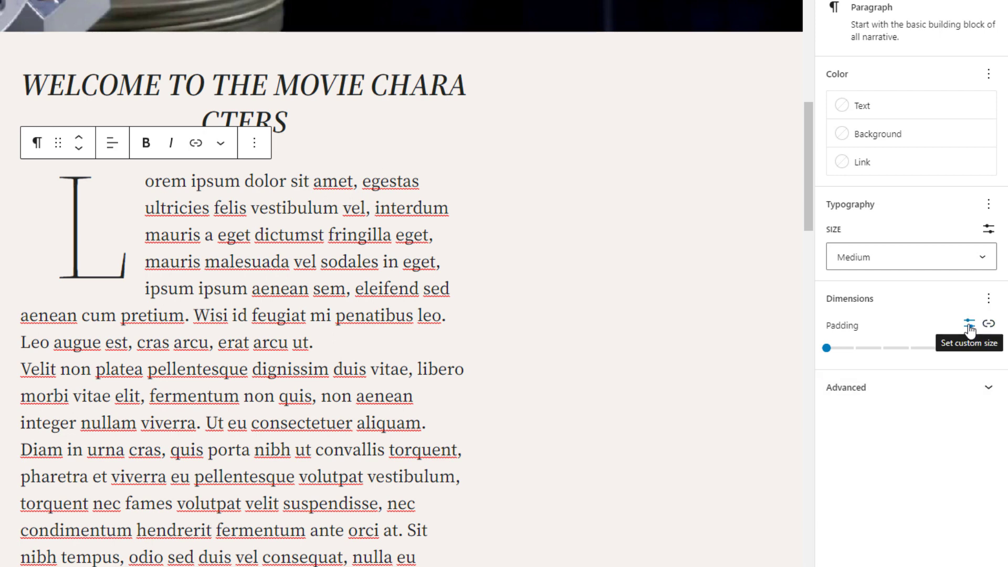
pyautogui.click(968, 324)
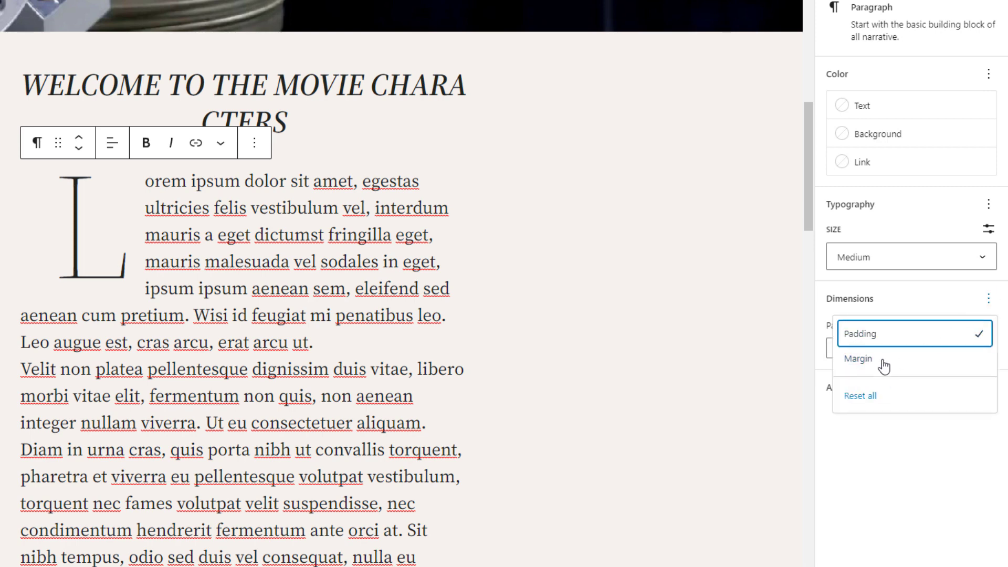
pyautogui.click(858, 359)
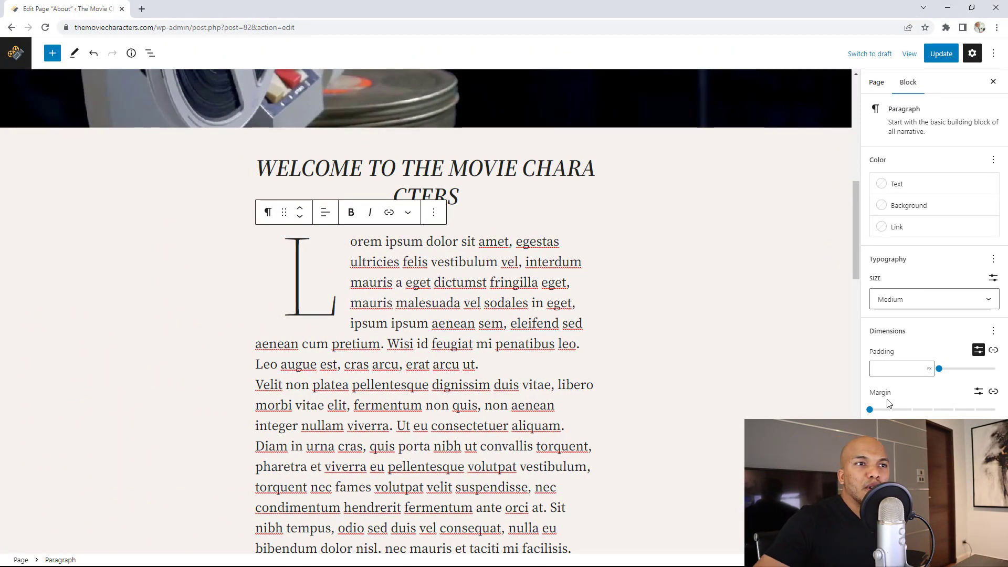
pyautogui.scroll(-3)
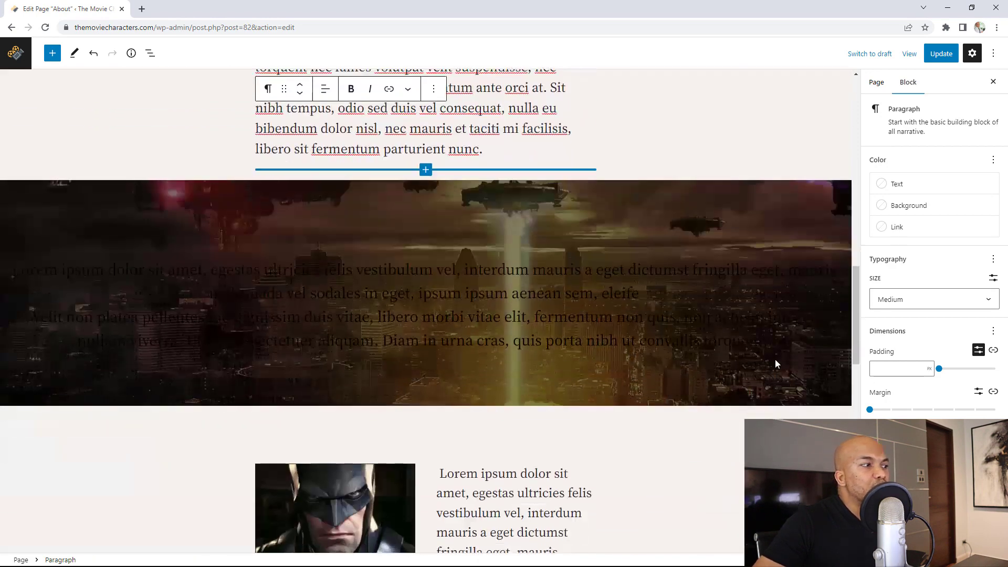
pyautogui.scroll(-3)
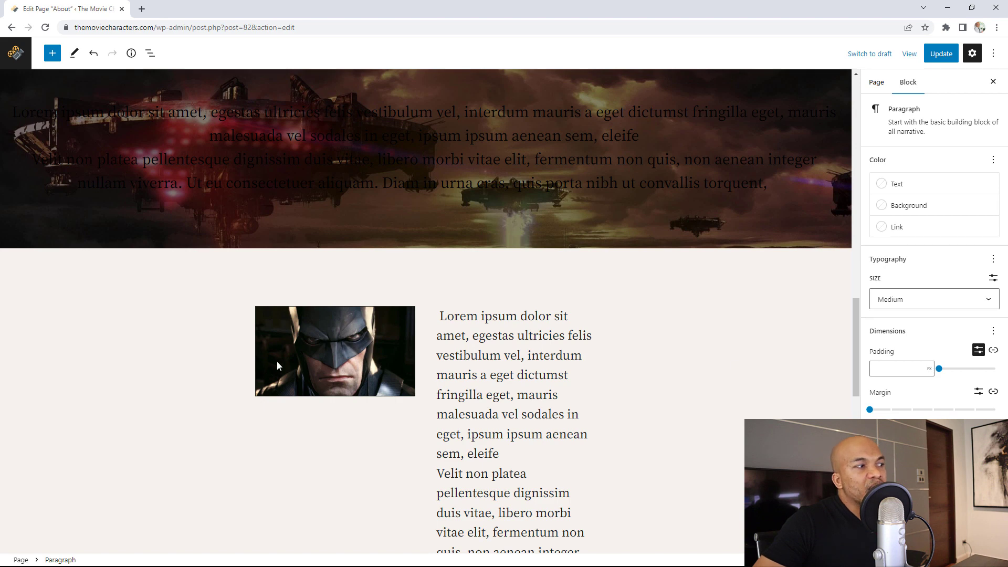
pyautogui.moveTo(318, 354)
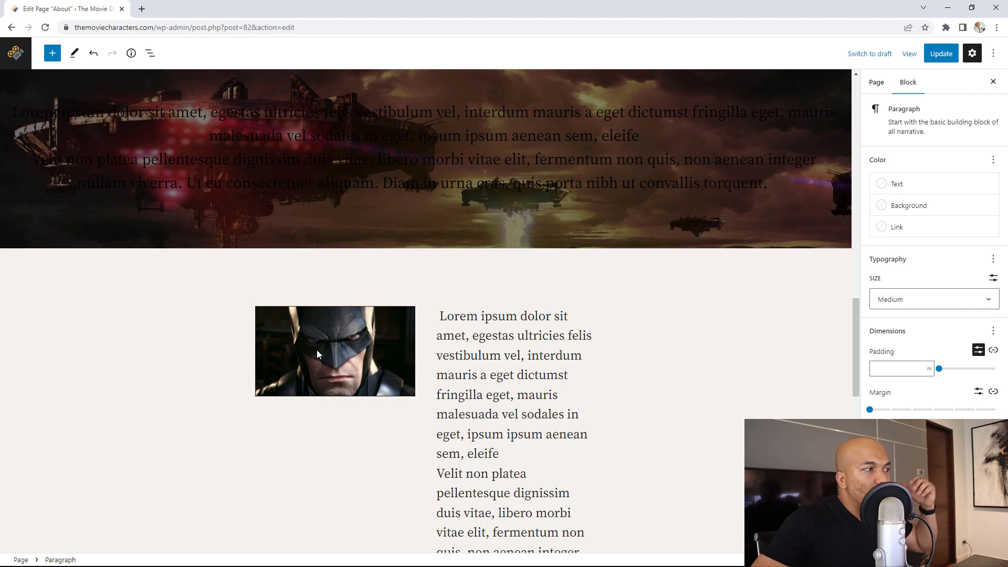
# Select the Batman image, widen its border to 28 px, and pick a border colour
pyautogui.click(318, 353)
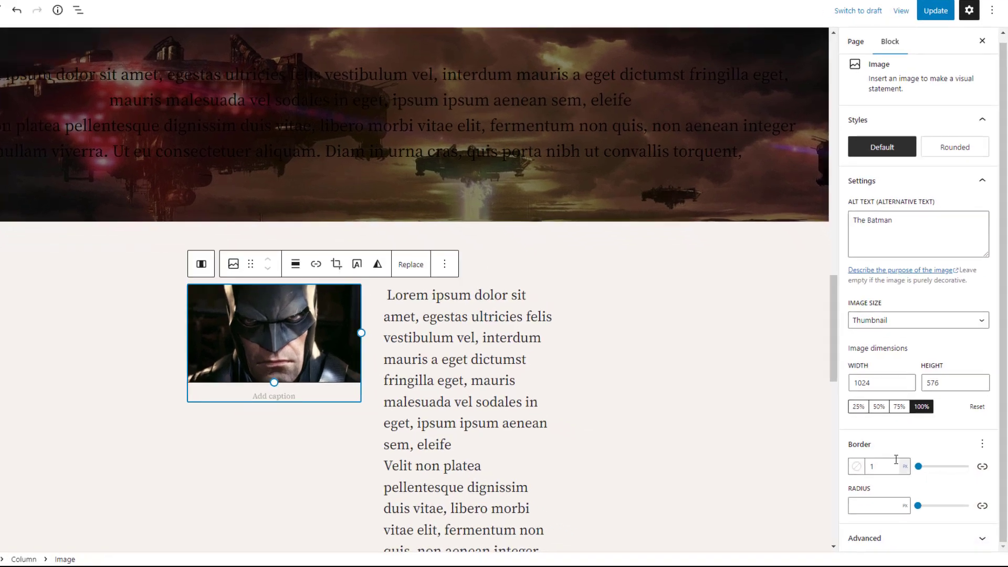
pyautogui.scroll(-3)
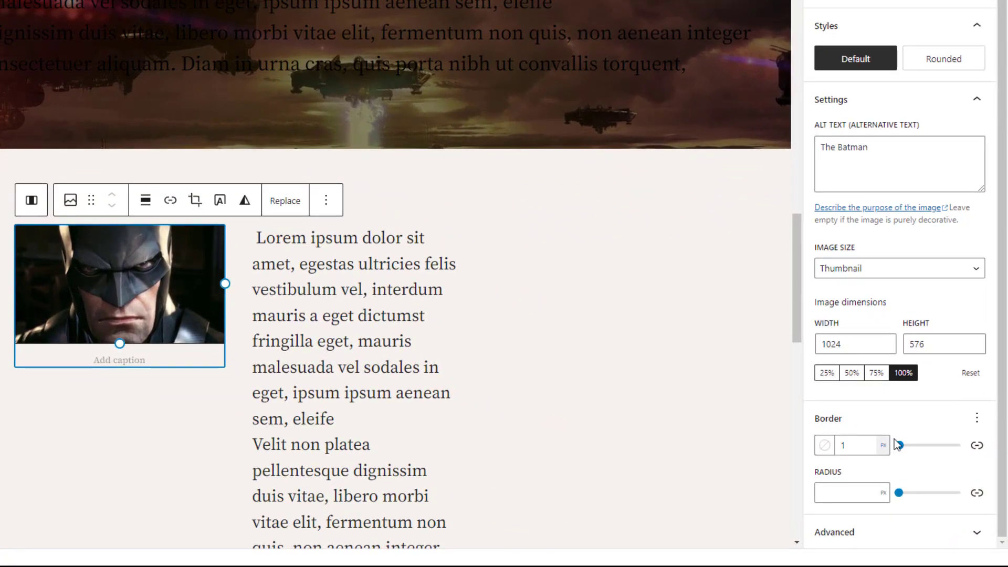
pyautogui.moveTo(899, 445); pyautogui.dragTo(908, 445)
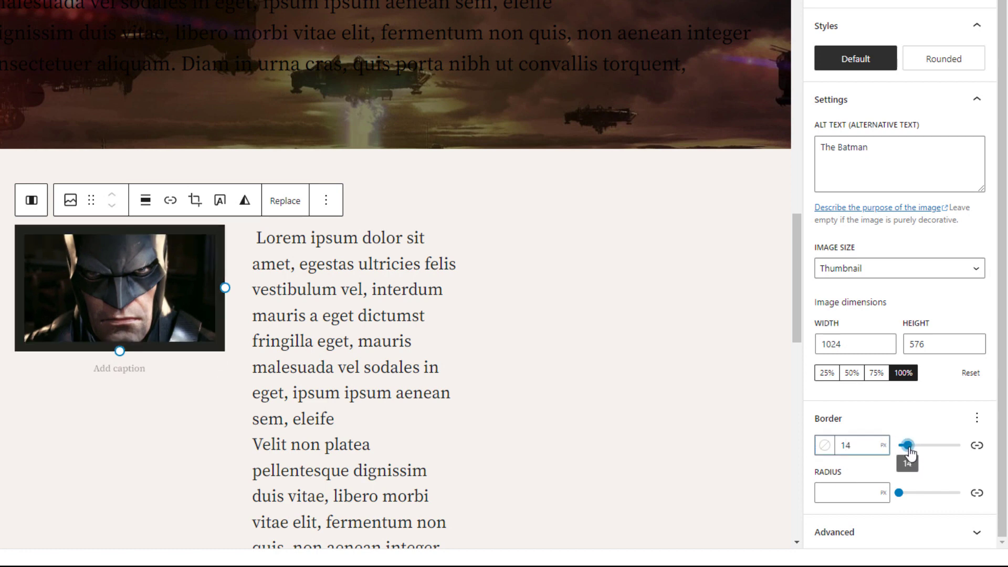
pyautogui.moveTo(904, 444); pyautogui.dragTo(913, 445)
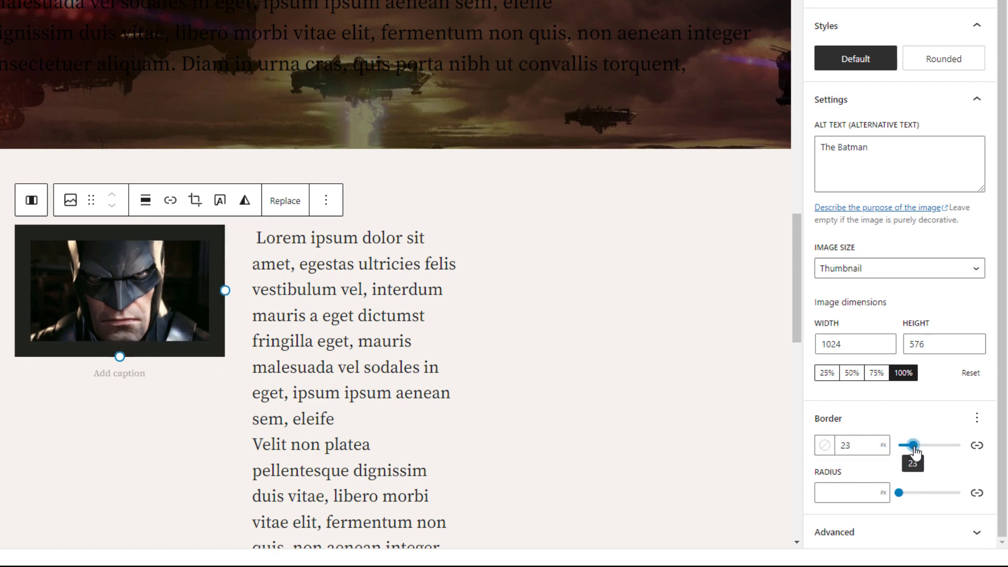
pyautogui.moveTo(912, 445); pyautogui.dragTo(916, 444)
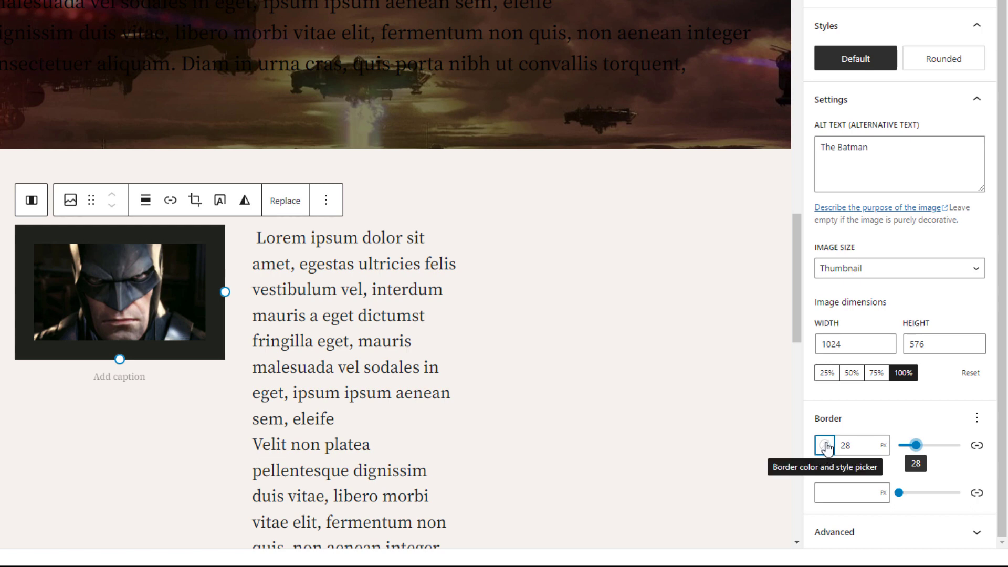
pyautogui.click(823, 446)
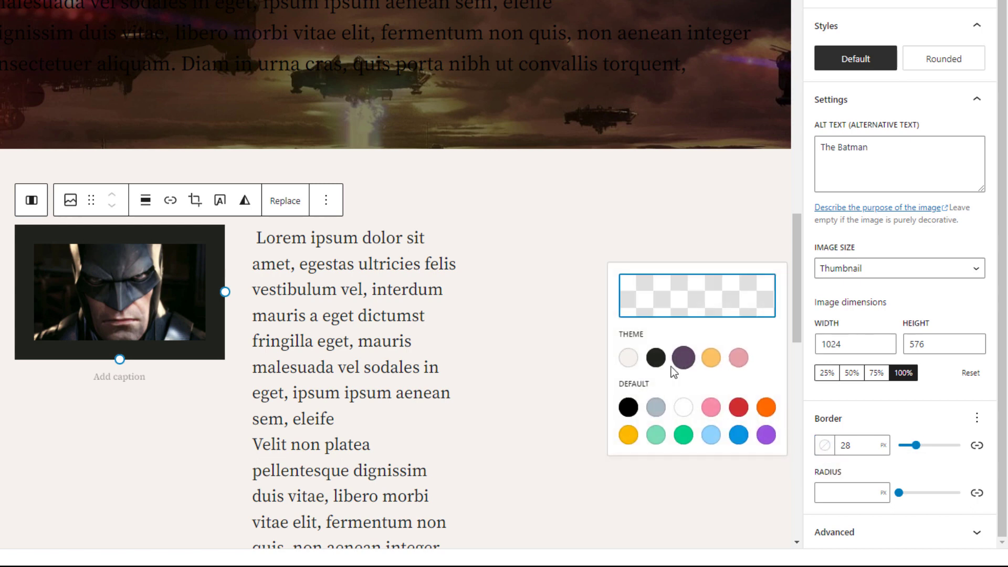
pyautogui.click(738, 375)
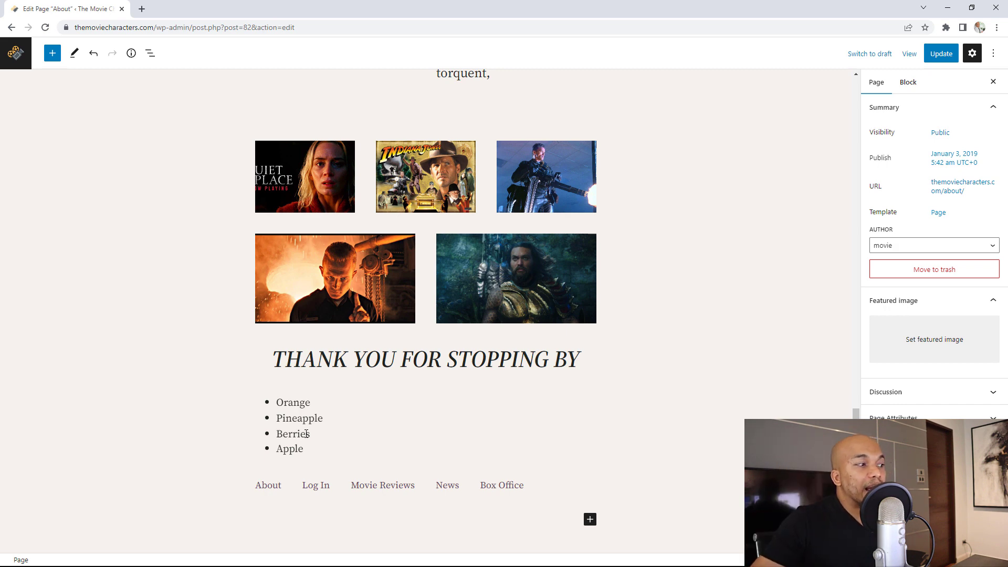
# Select the Berries list item and move it above Orange to the top
pyautogui.click(293, 433)
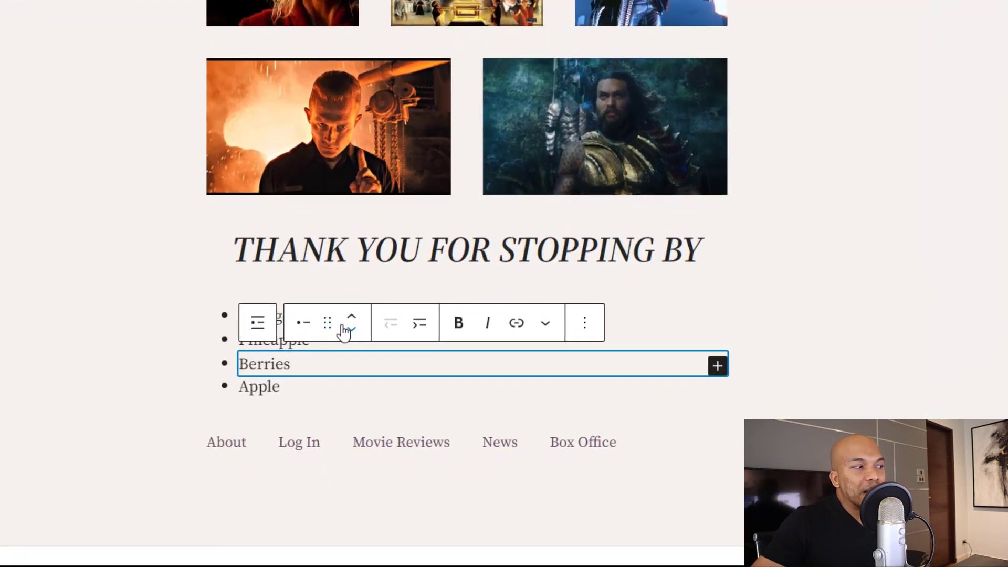
pyautogui.moveTo(351, 322)
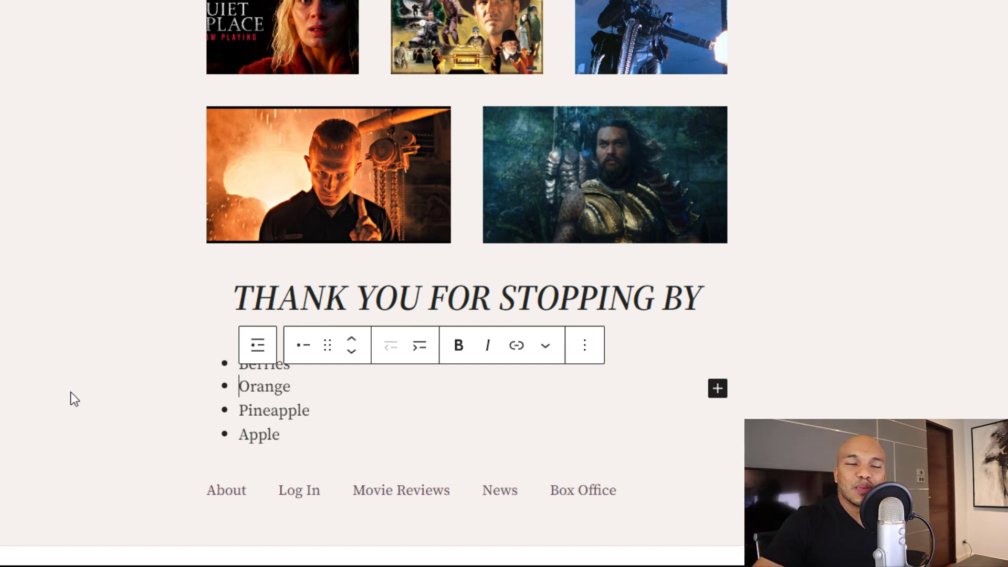
pyautogui.scroll(-3)
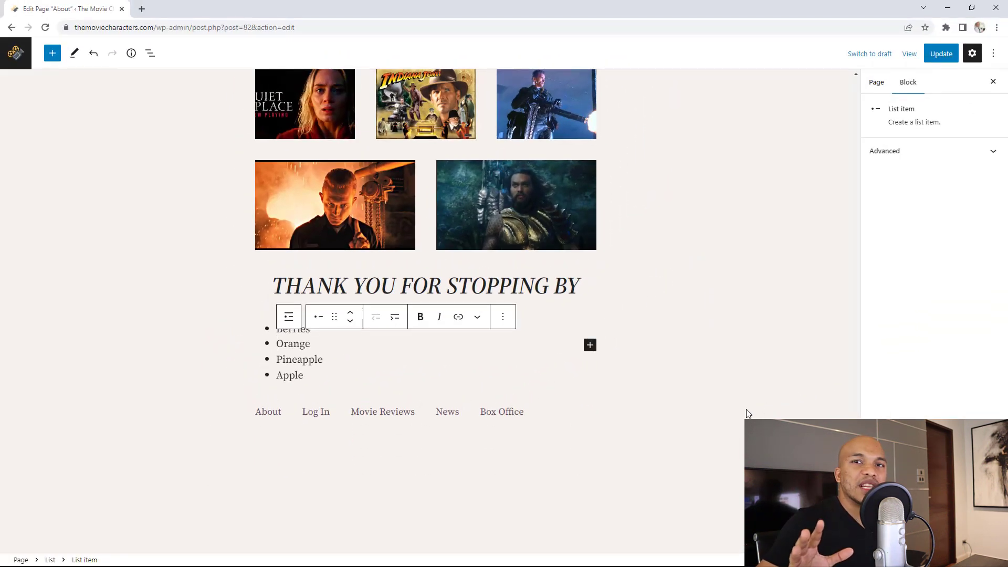
pyautogui.moveTo(433, 459)
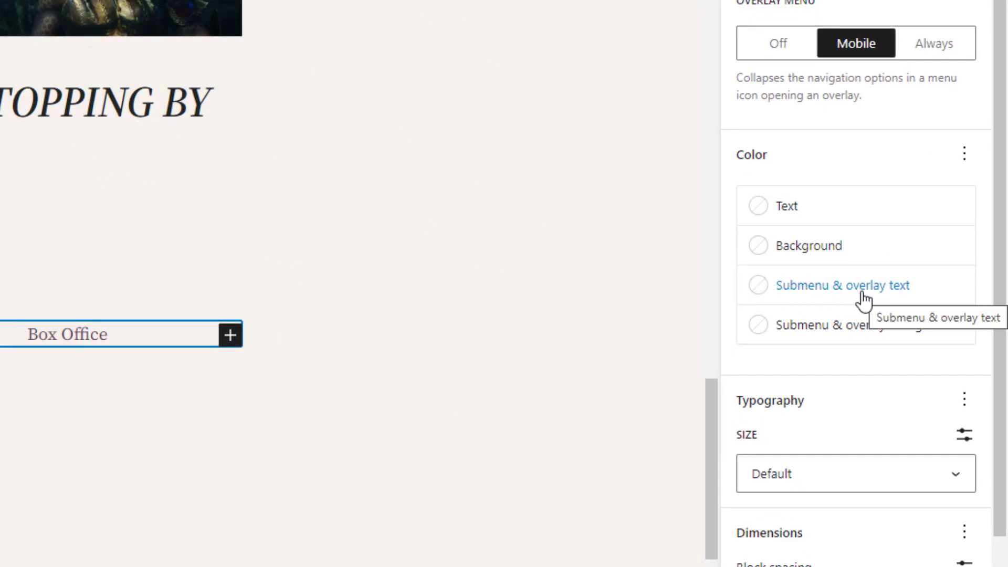
pyautogui.moveTo(869, 331)
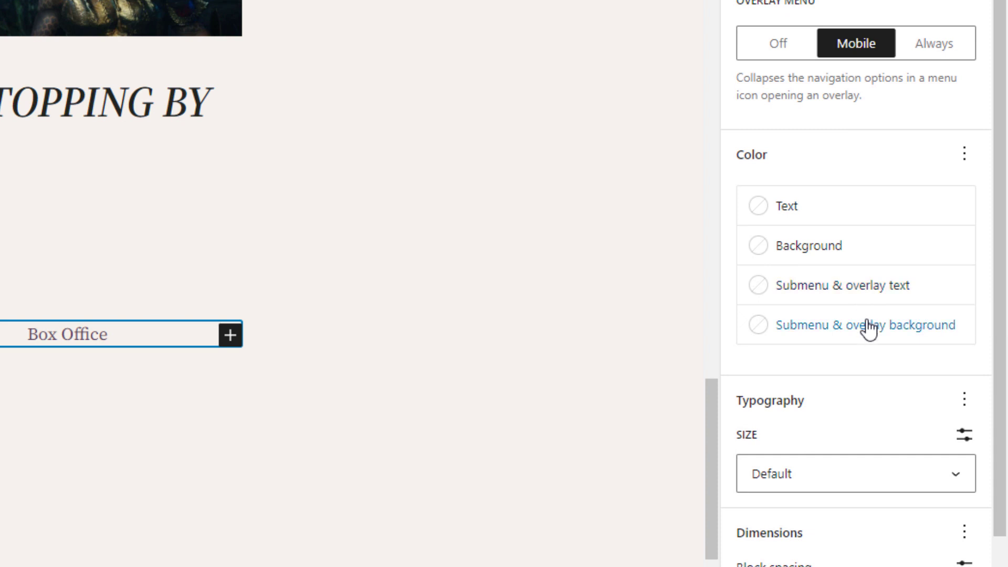
pyautogui.moveTo(872, 351)
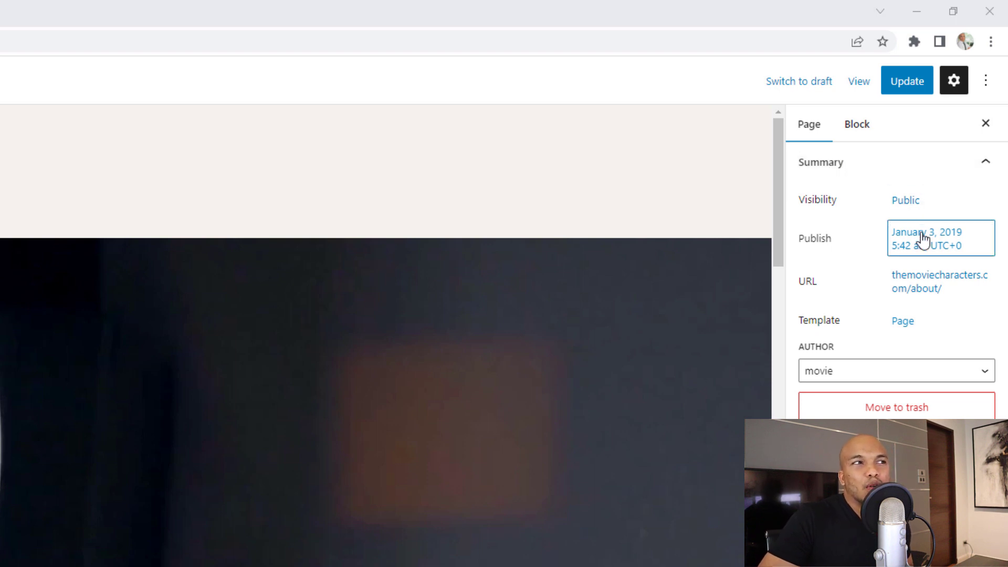
pyautogui.click(925, 239)
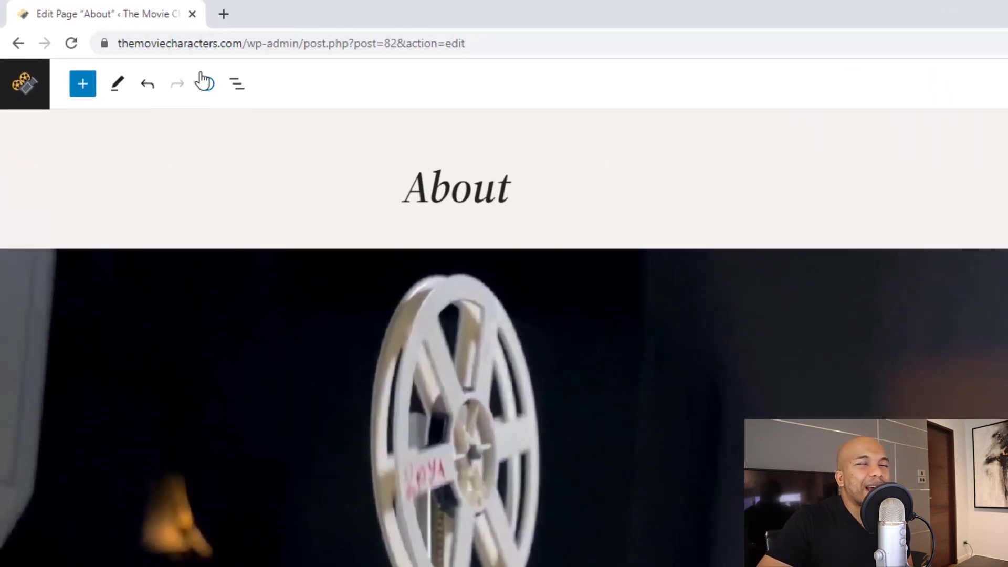
# Open the About page Details: 254 words, 31 blocks, and the document outline
pyautogui.click(205, 83)
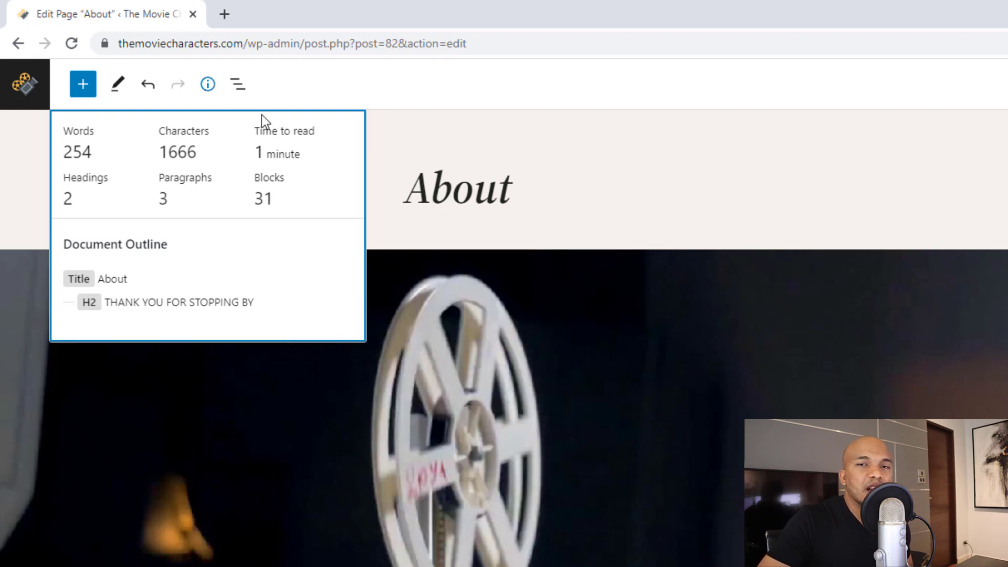
pyautogui.moveTo(277, 153)
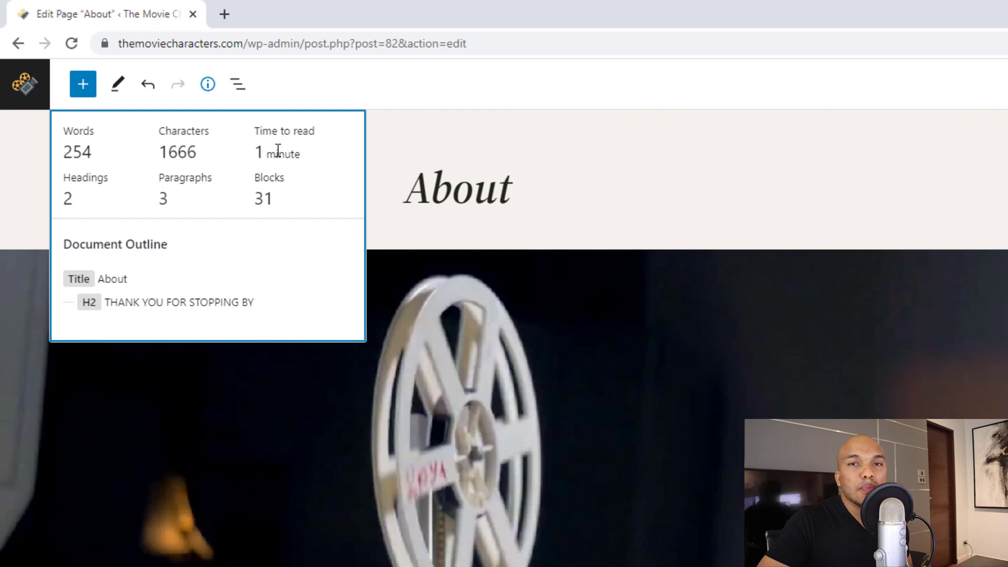
pyautogui.scroll(-3)
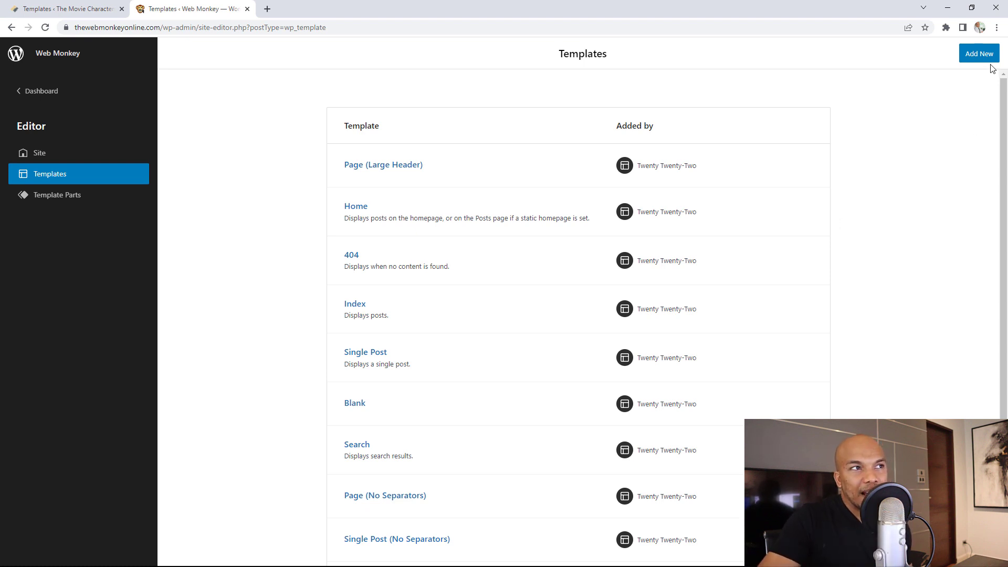
# Switch to The Movie Characters tab listing Twenty Twenty-Three templates such as Index and Archive
pyautogui.click(979, 53)
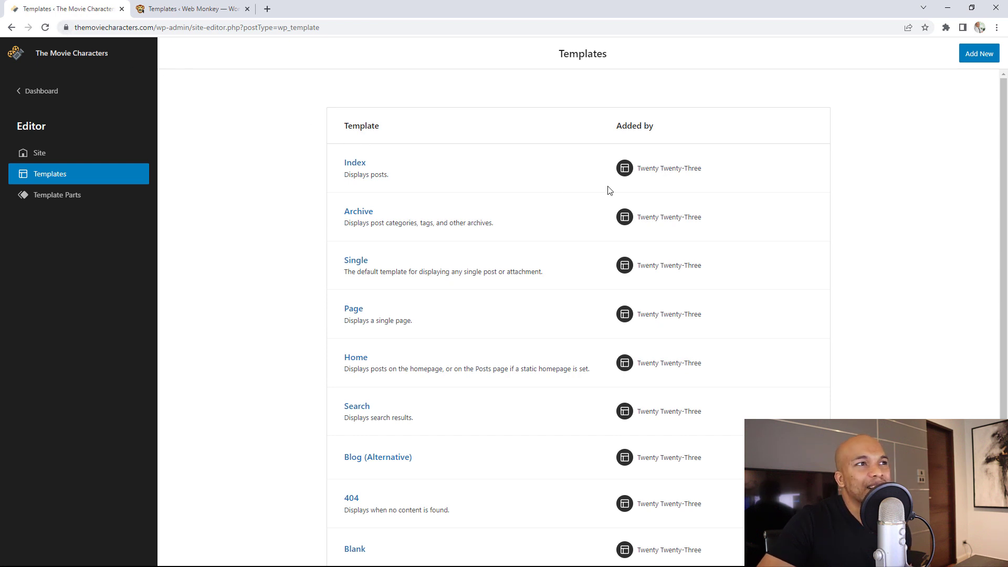
# Choose Custom template from the Add New menu to open the template naming dialog
pyautogui.click(979, 53)
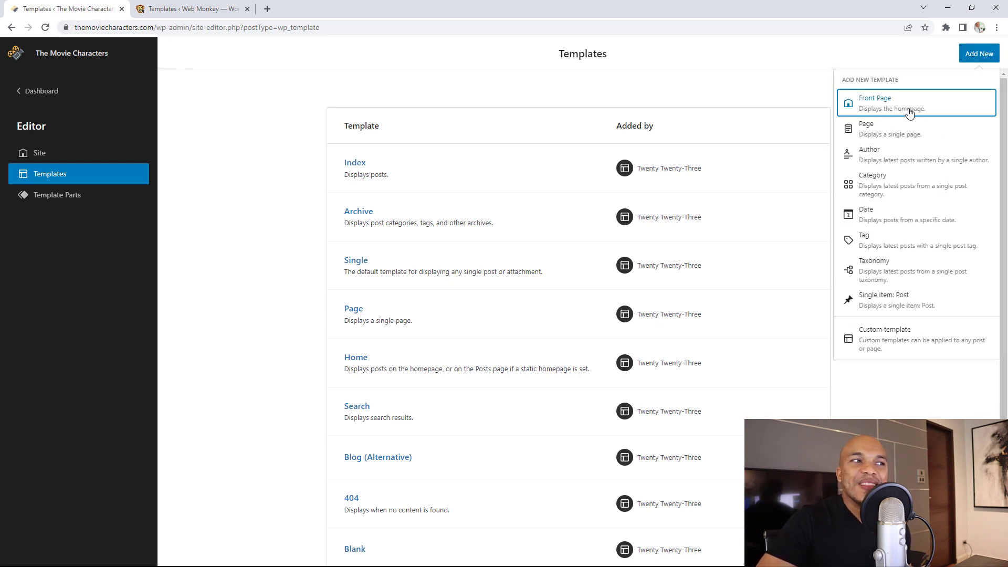
pyautogui.moveTo(886, 181)
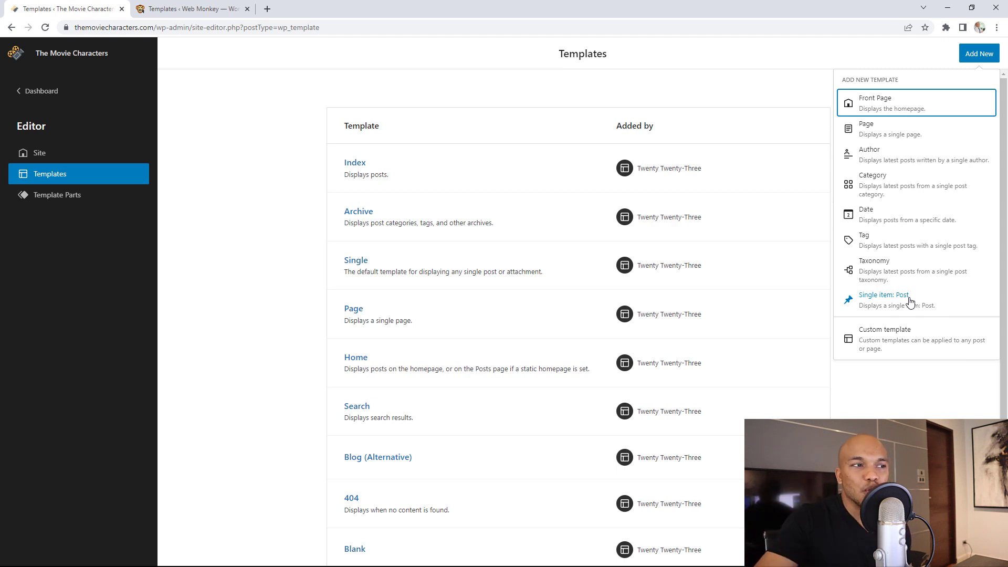
pyautogui.click(884, 339)
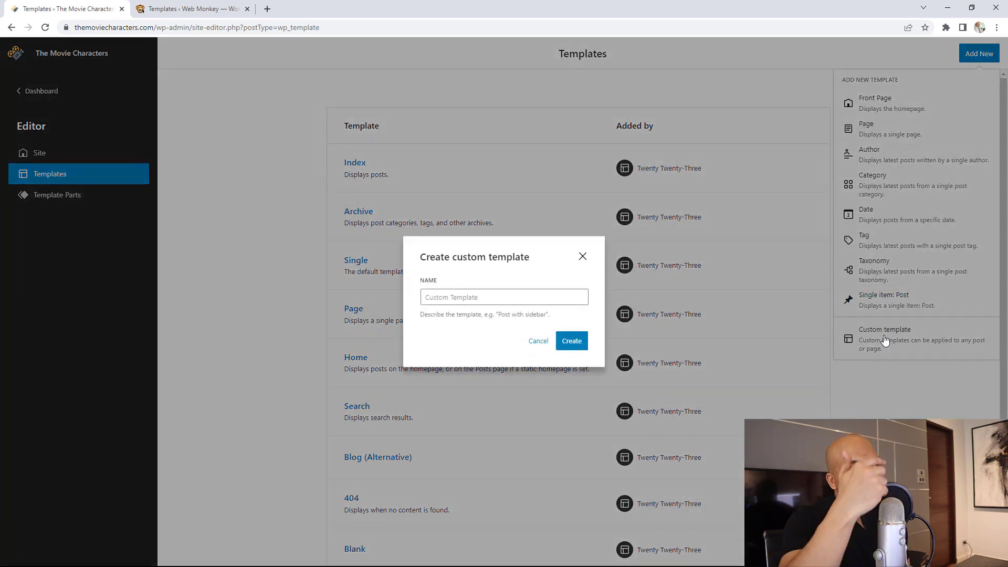